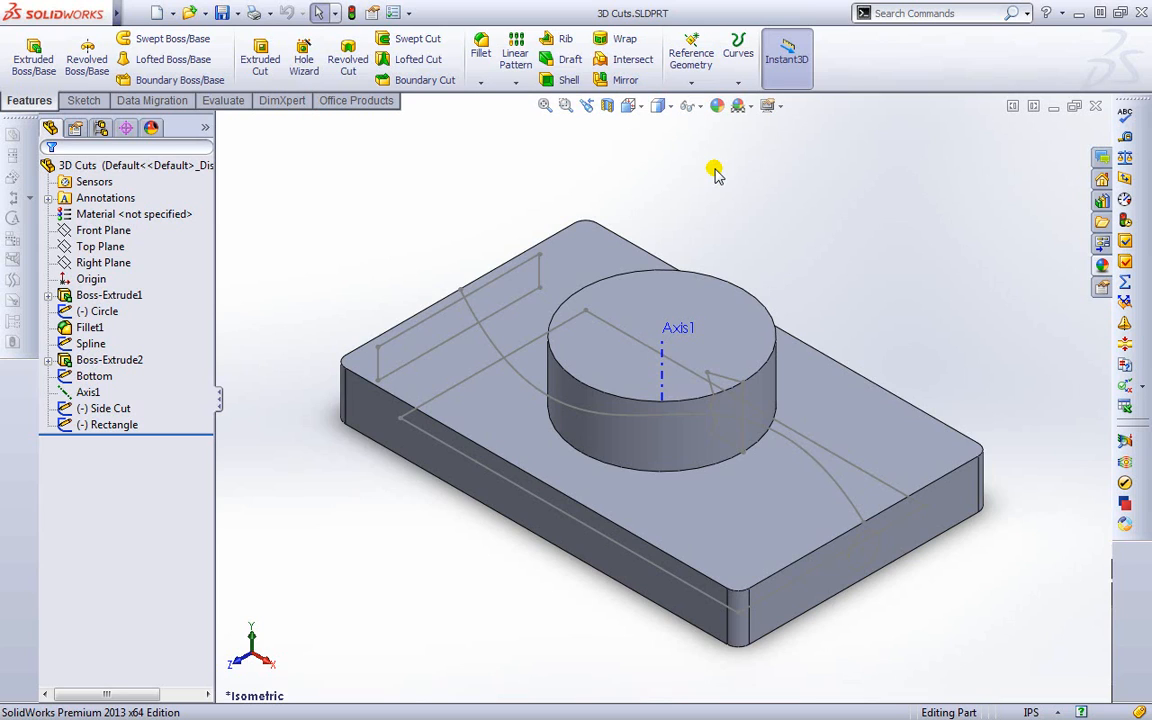
pyautogui.moveTo(278, 148)
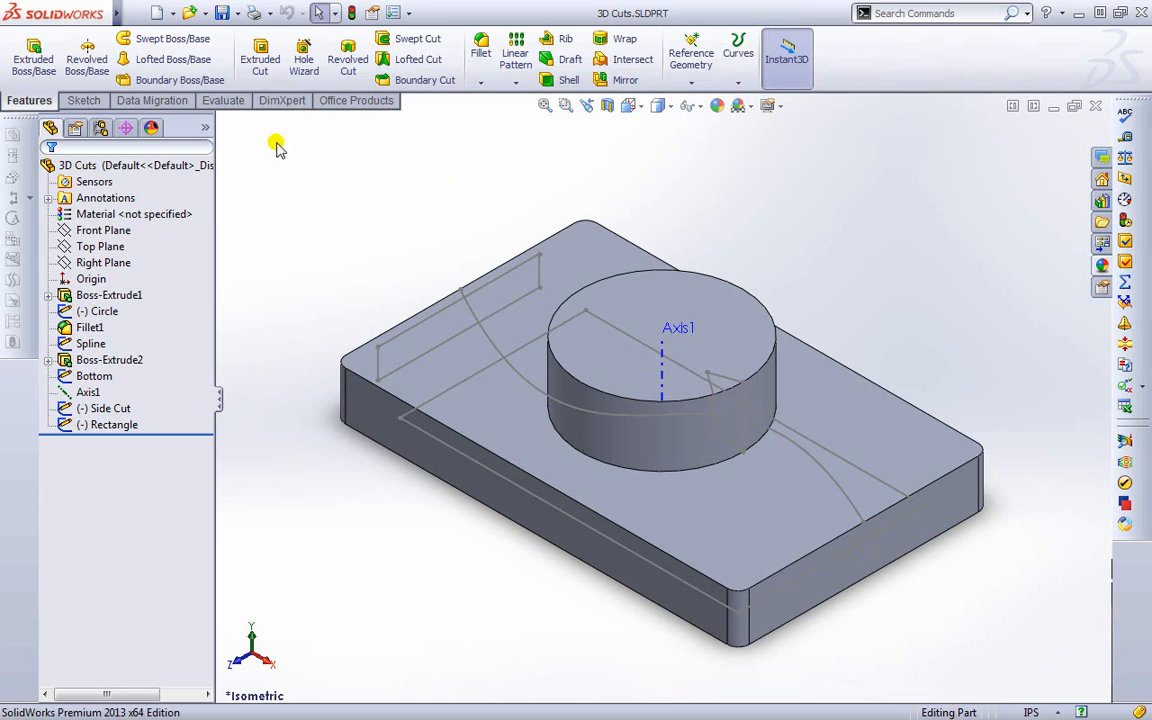
pyautogui.moveTo(260, 56)
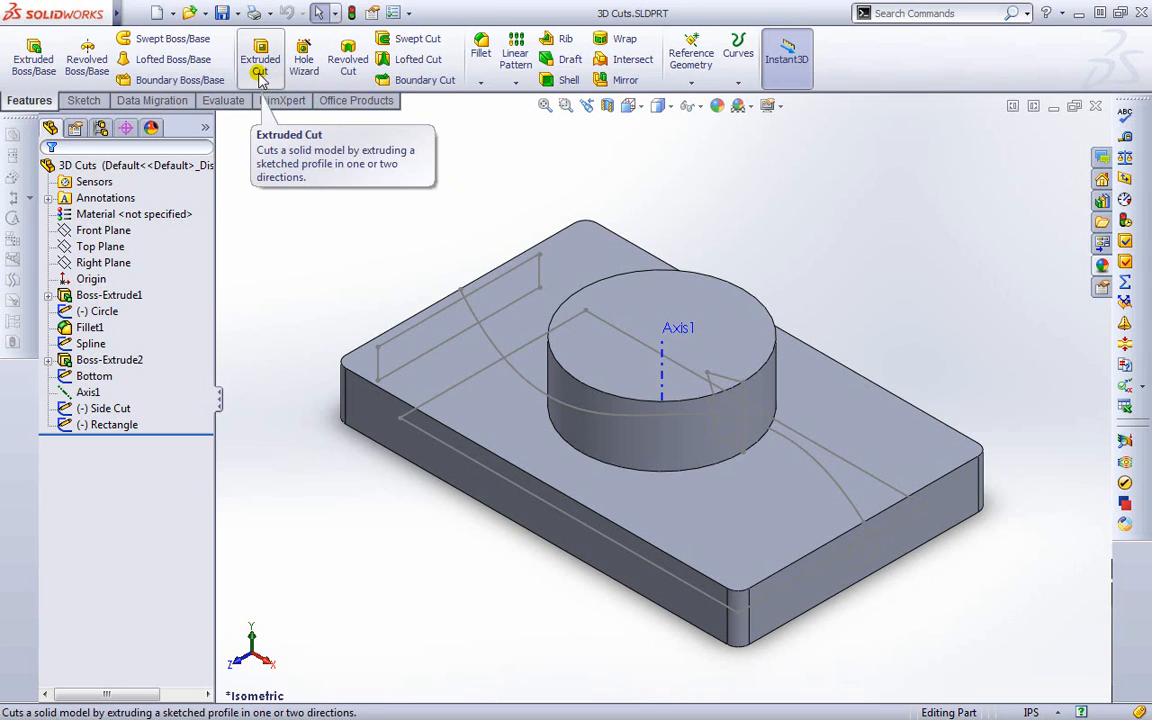
pyautogui.moveTo(418, 38)
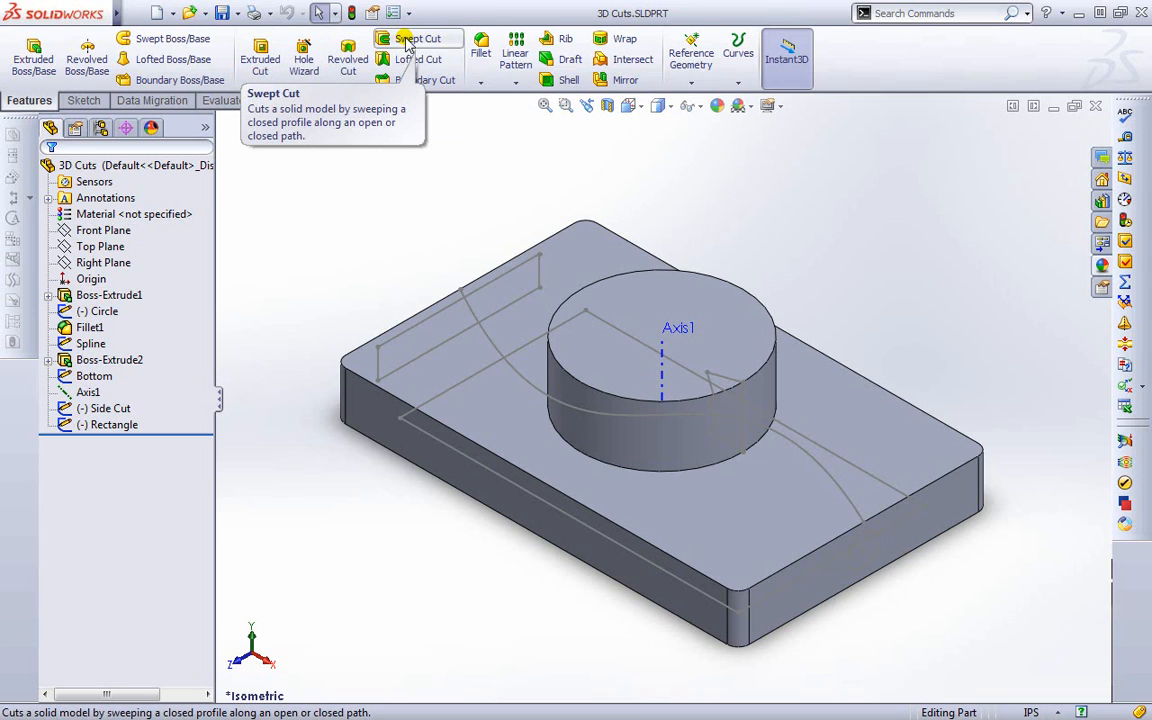
pyautogui.moveTo(420, 60)
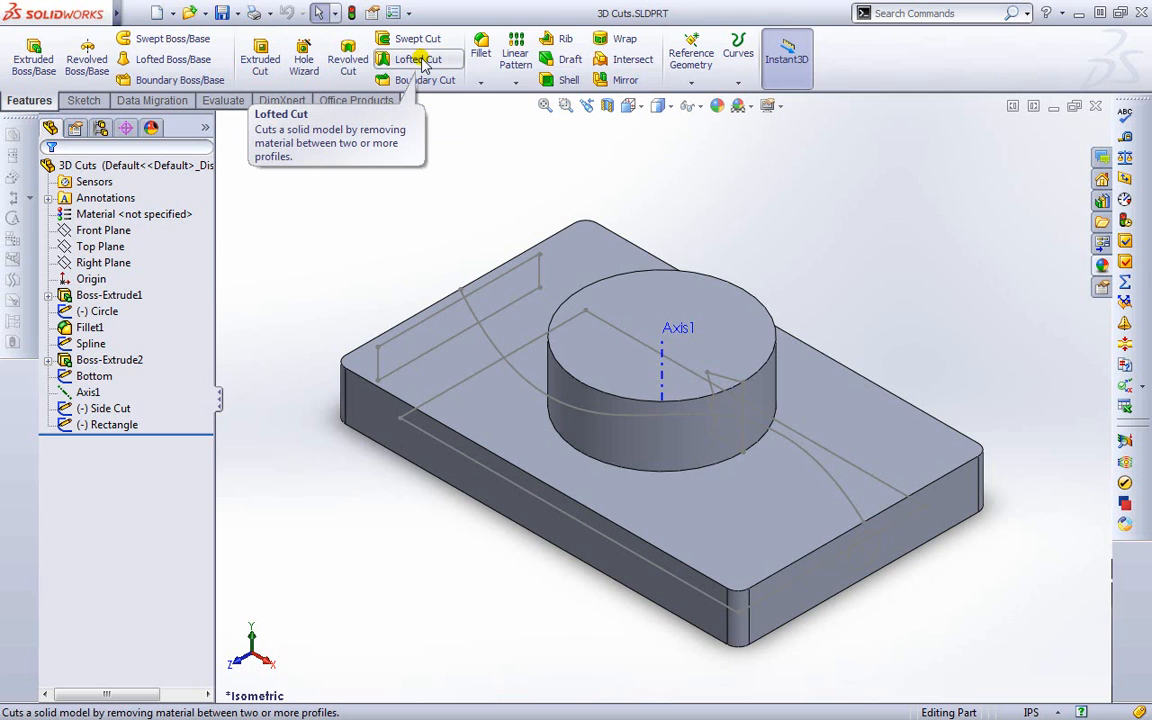
pyautogui.moveTo(324, 276)
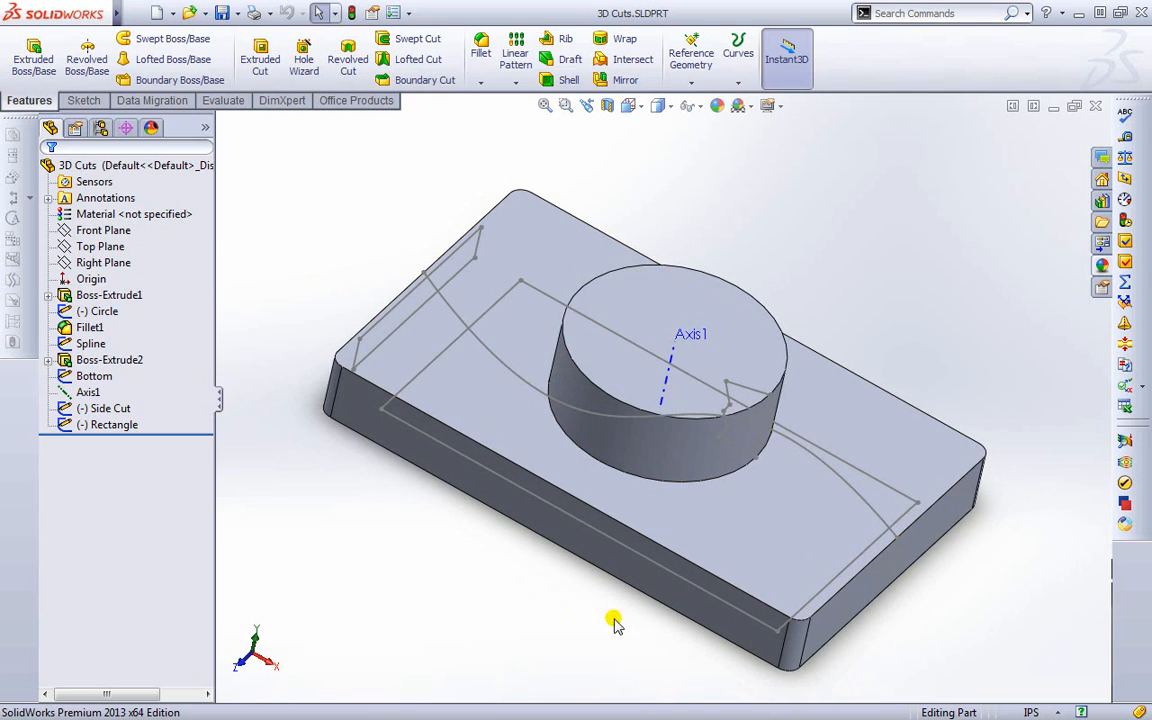
# Step: Orbit the part until its bottom face with the rectangle sketch is visible
pyautogui.moveTo(616, 620); pyautogui.dragTo(680, 620)
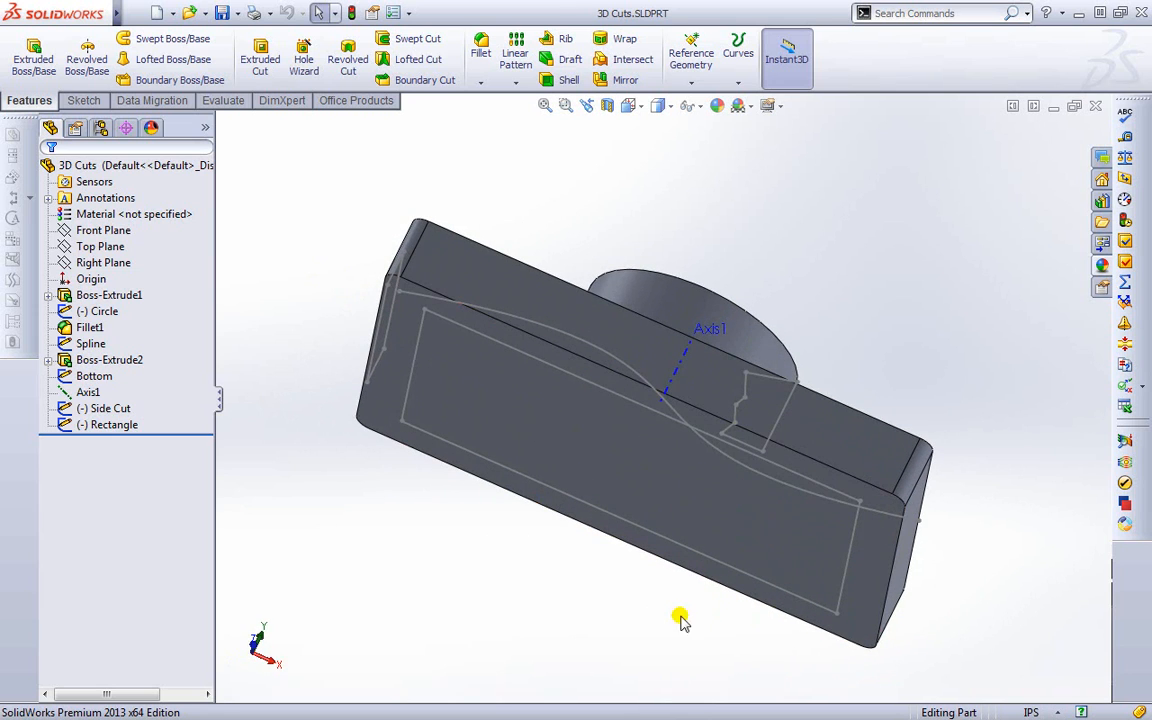
pyautogui.moveTo(680, 620); pyautogui.dragTo(430, 550)
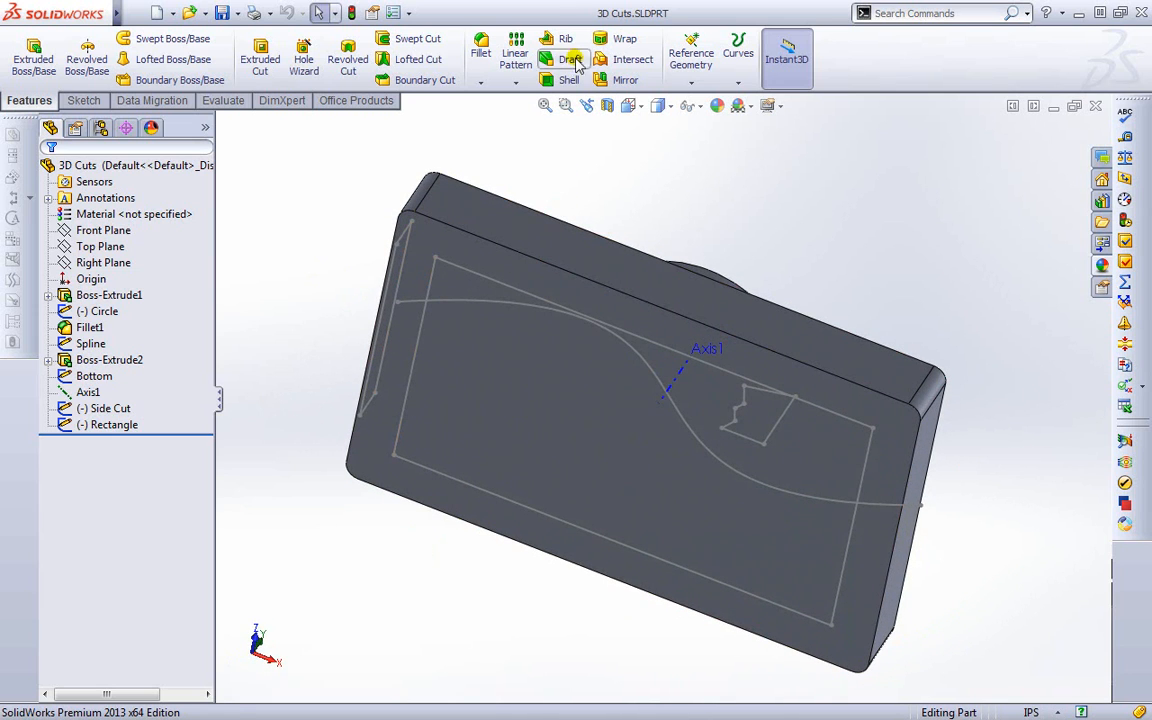
pyautogui.moveTo(688, 194)
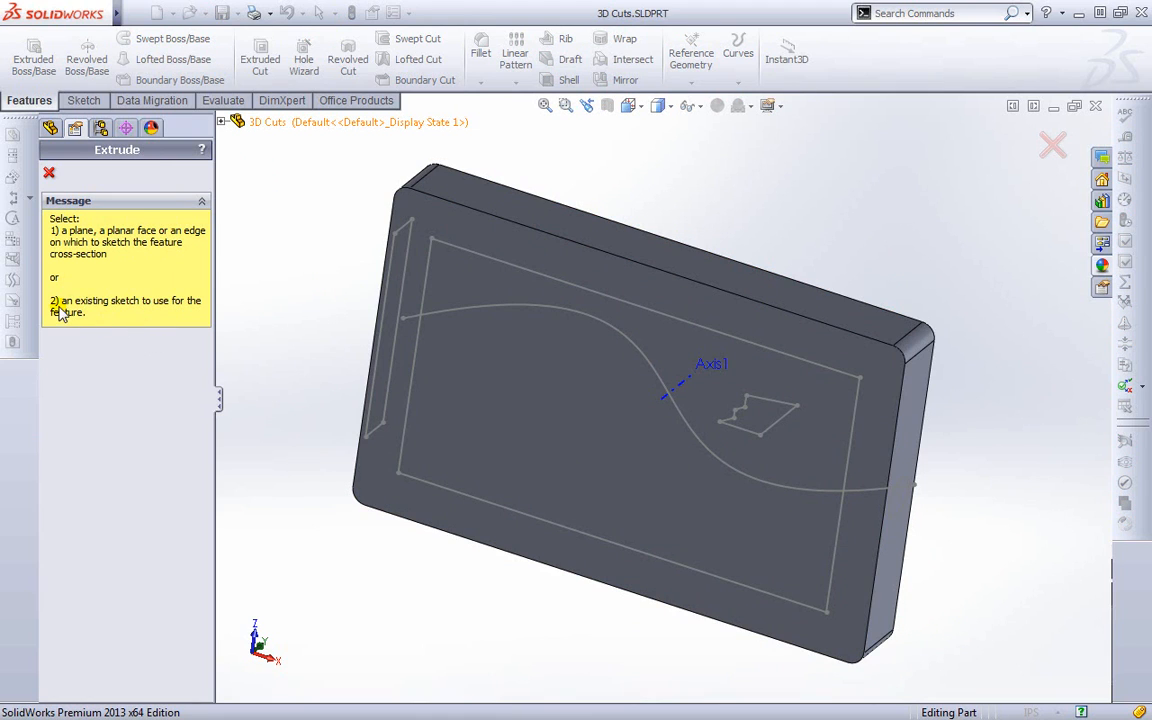
pyautogui.moveTo(78, 316)
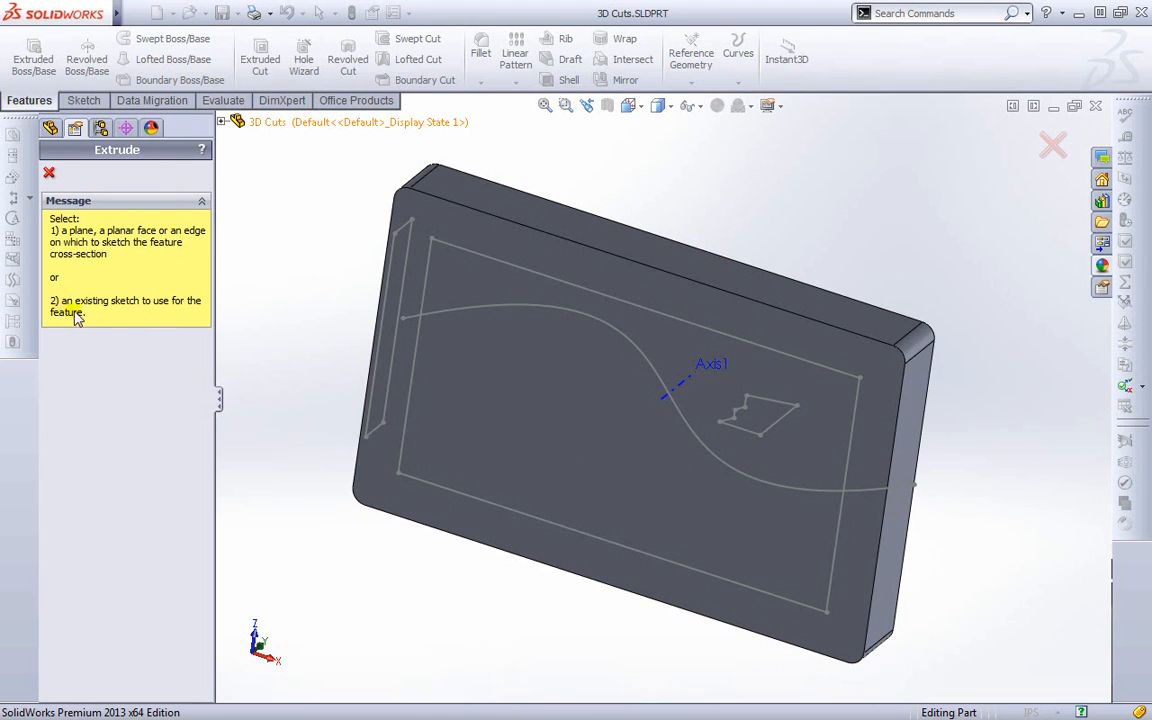
pyautogui.moveTo(240, 204)
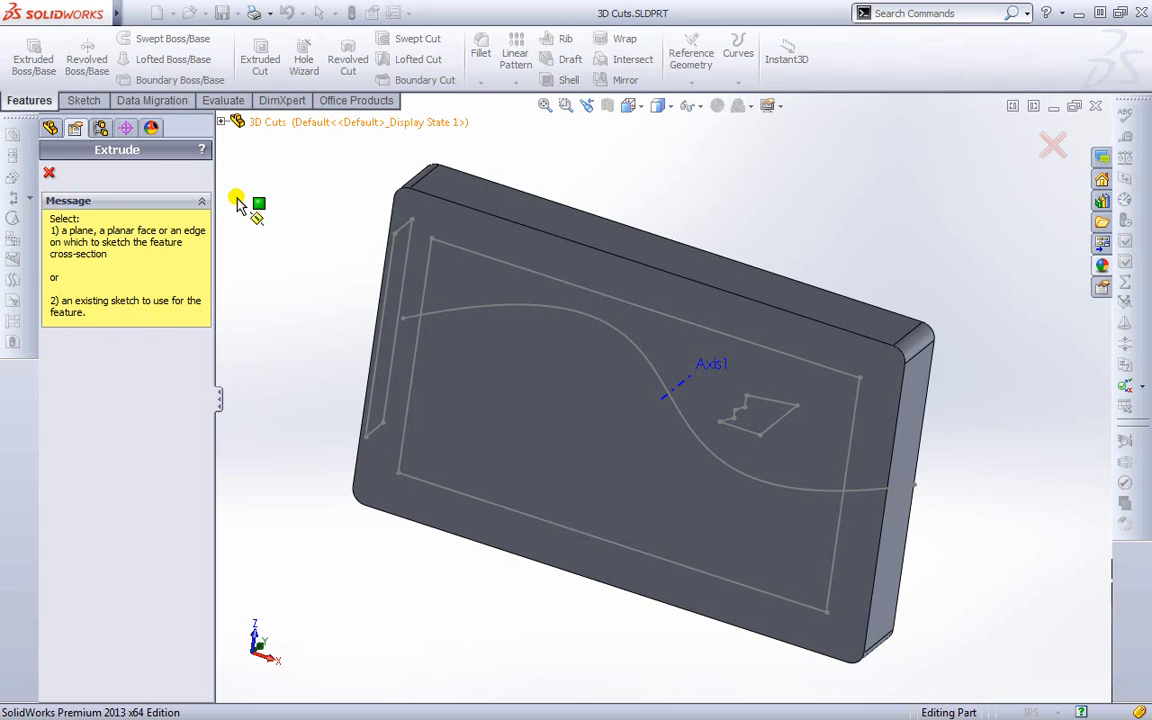
# Step: Expand the flyout feature tree and pick the Rectangle sketch as the Extruded Cut profile
pyautogui.click(238, 122)
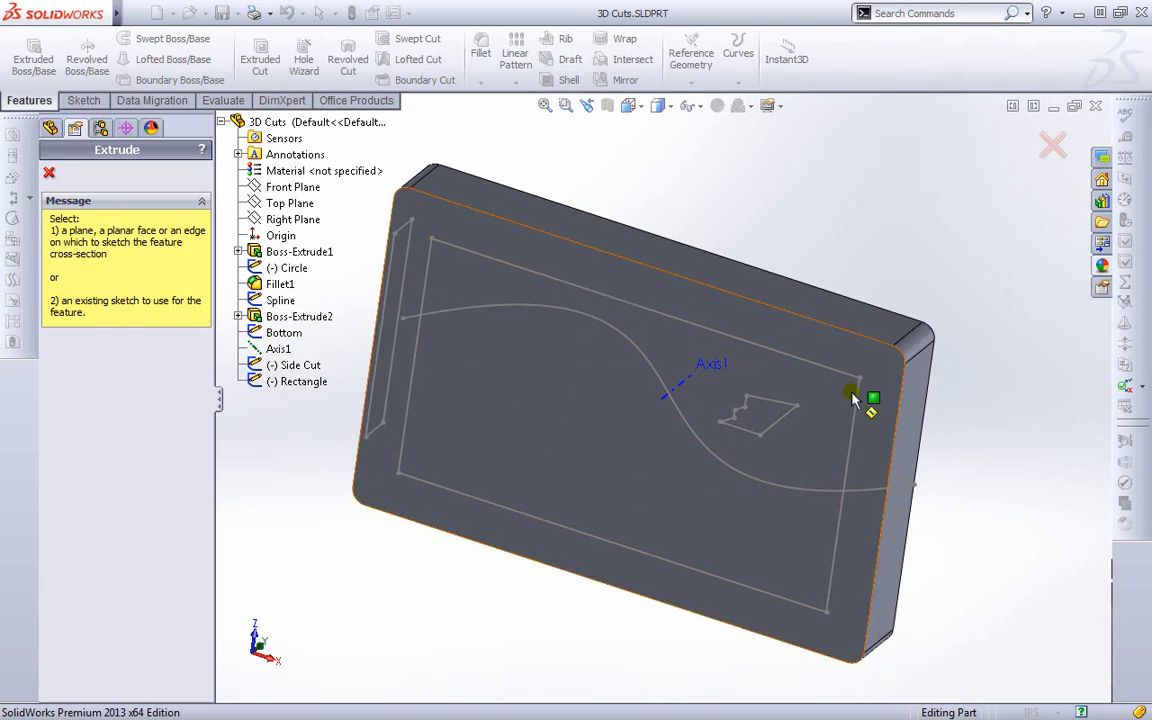
pyautogui.moveTo(400, 440)
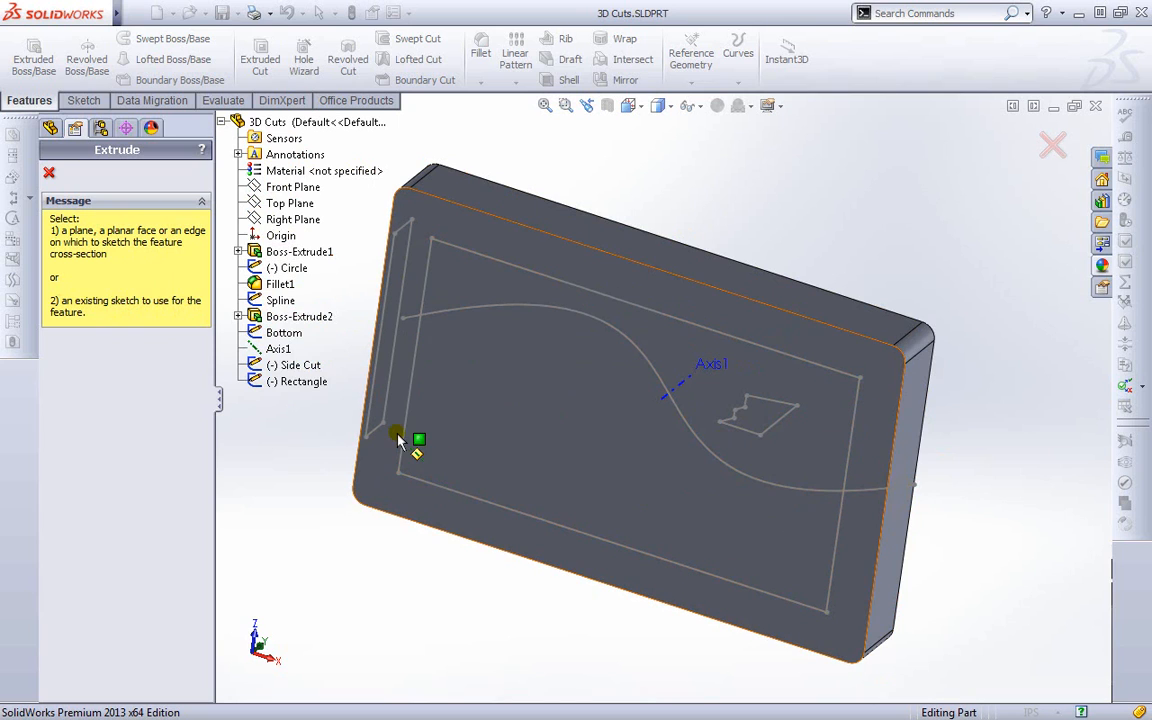
pyautogui.click(300, 364)
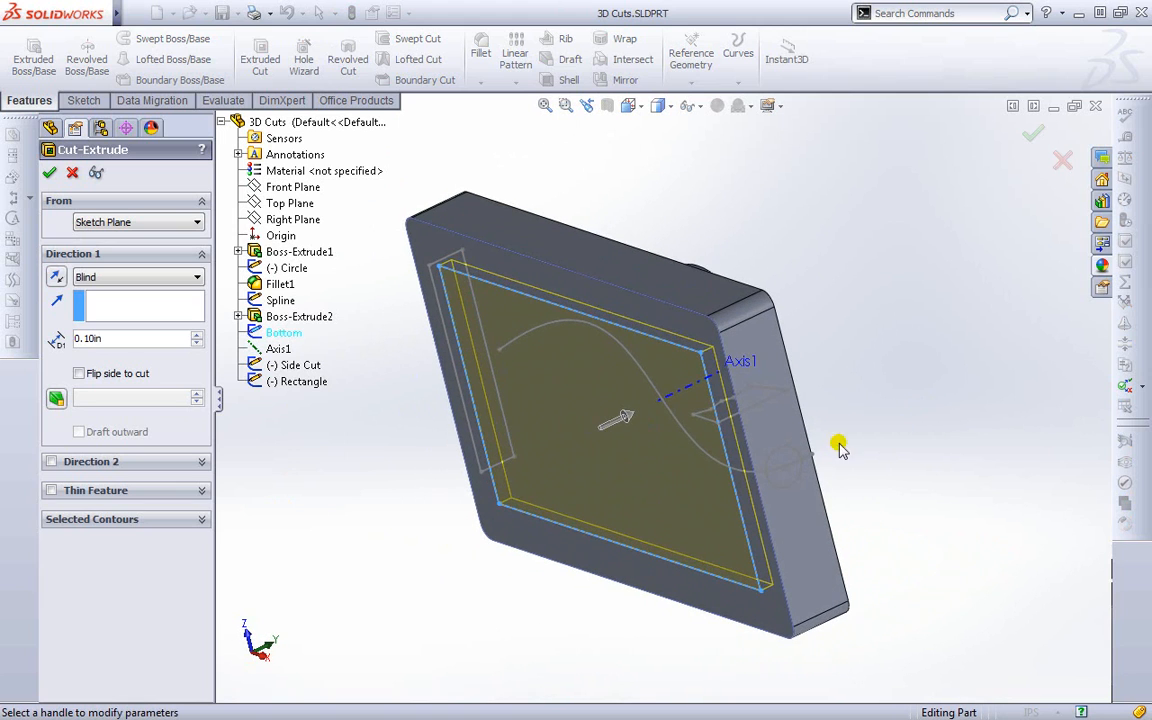
# Step: Drag the cut preview's depth handle to try different depths, keeping a blind 0.10 in cut
pyautogui.moveTo(618, 418); pyautogui.dragTo(930, 278)
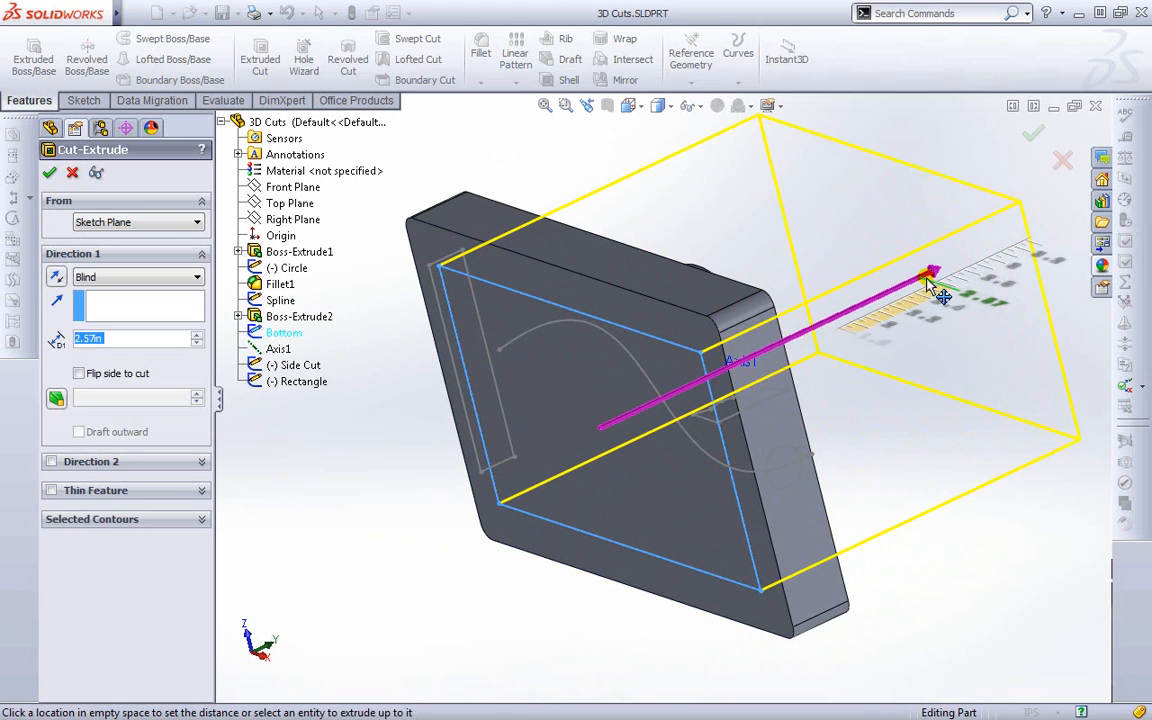
pyautogui.moveTo(930, 278); pyautogui.dragTo(650, 450)
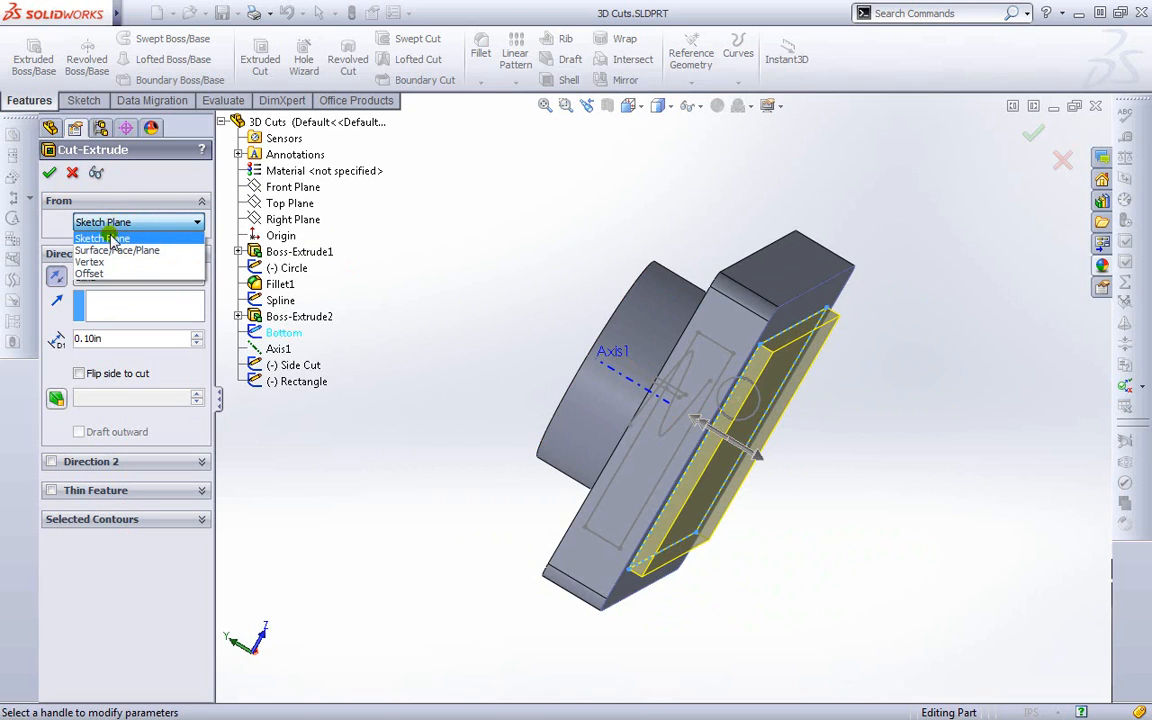
pyautogui.moveTo(136, 250)
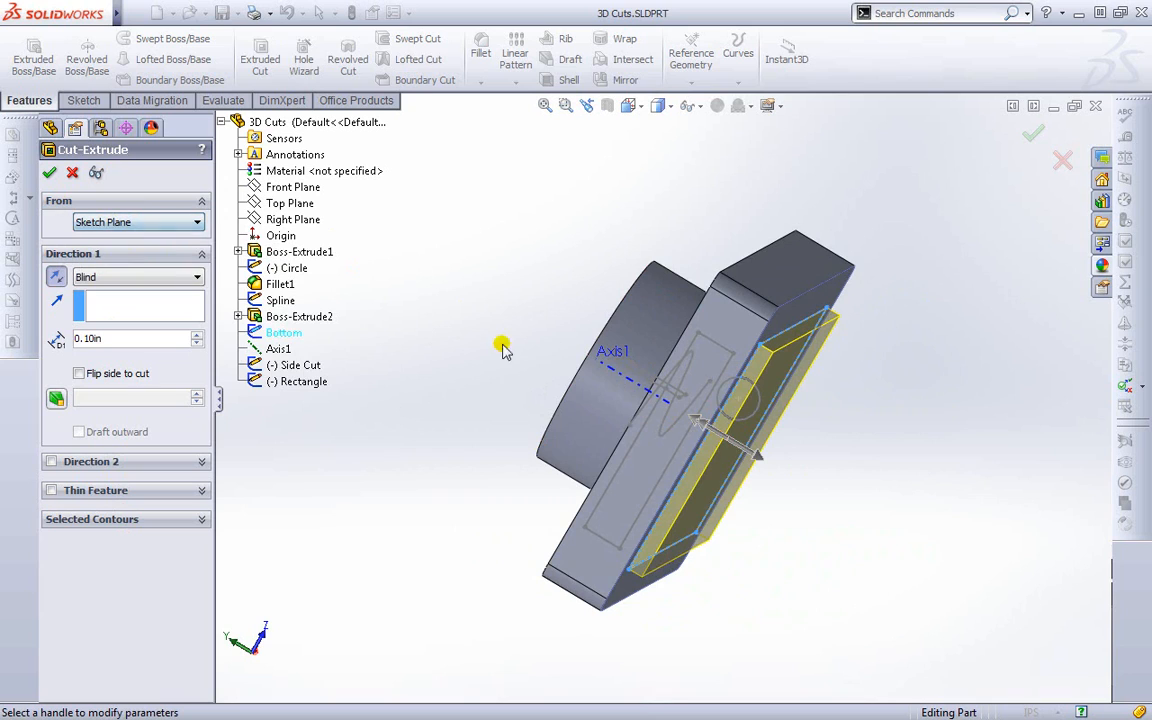
pyautogui.moveTo(792, 320)
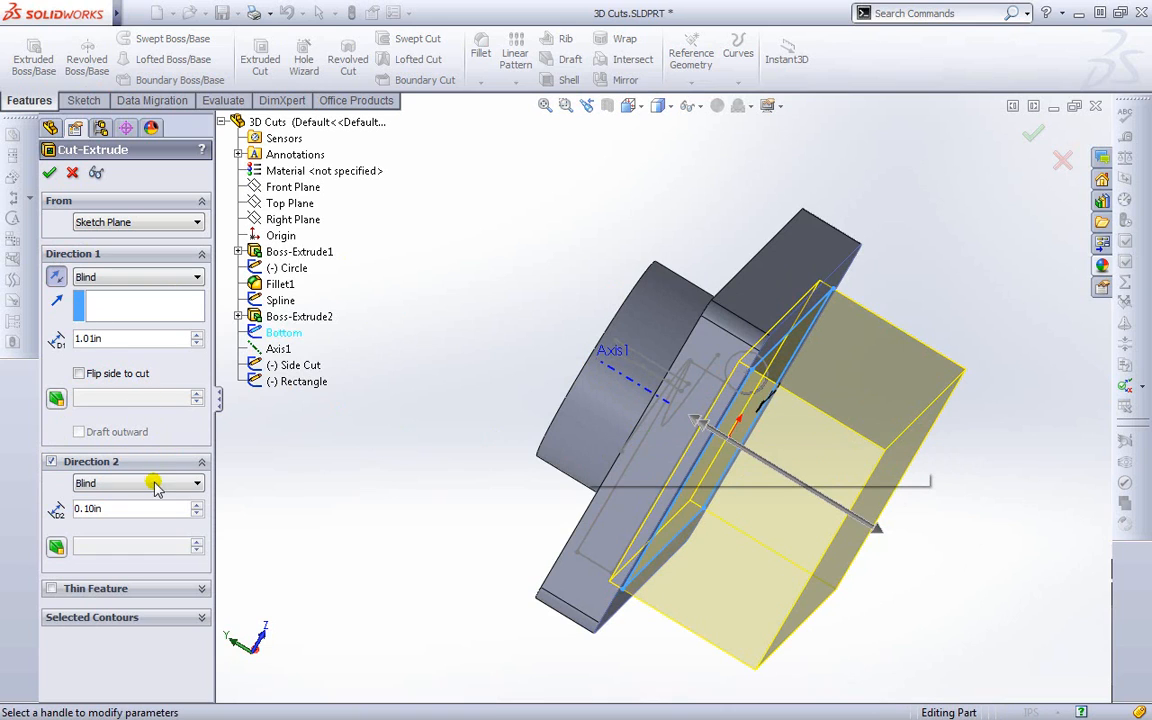
# Step: Make the cut single-direction, reversed into the part at blind 0.06 in, and expand Thin Feature
pyautogui.click(52, 460)
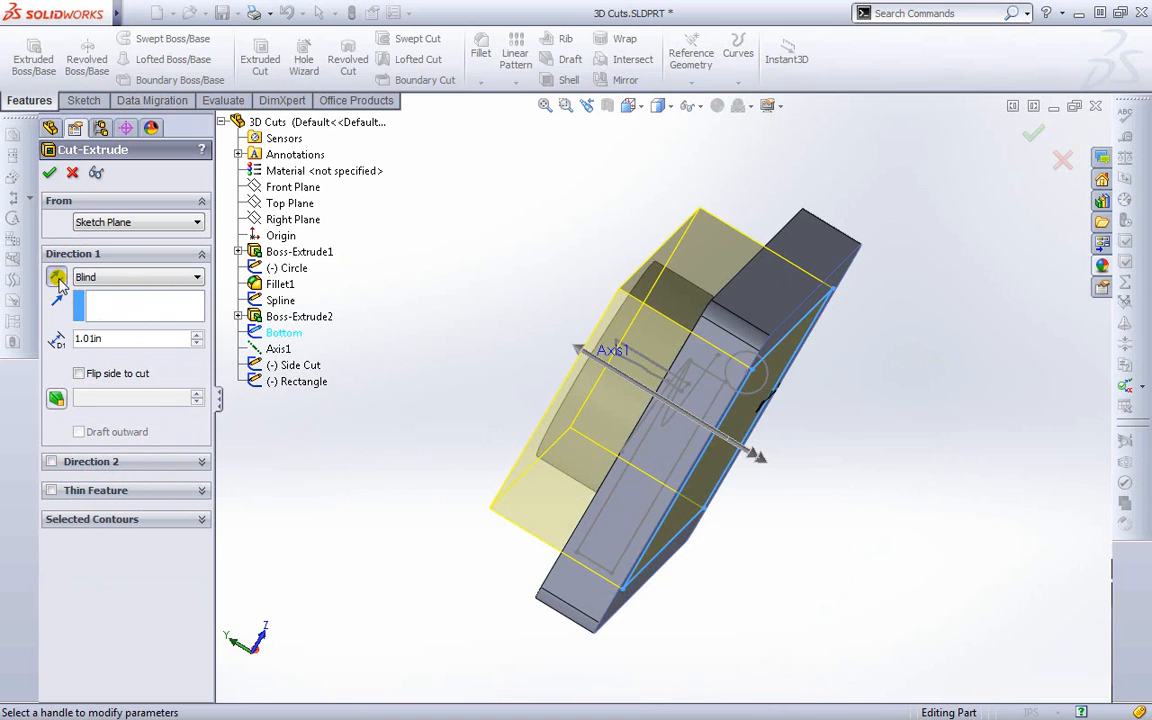
pyautogui.click(300, 316)
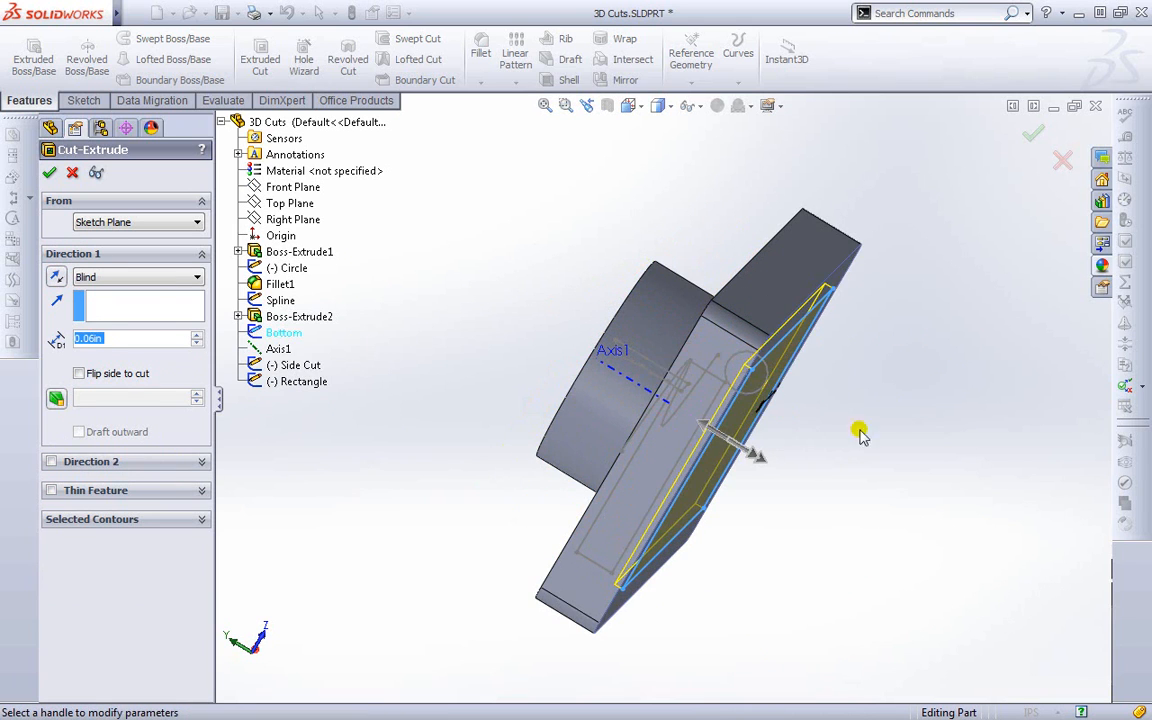
pyautogui.moveTo(862, 436); pyautogui.dragTo(822, 568)
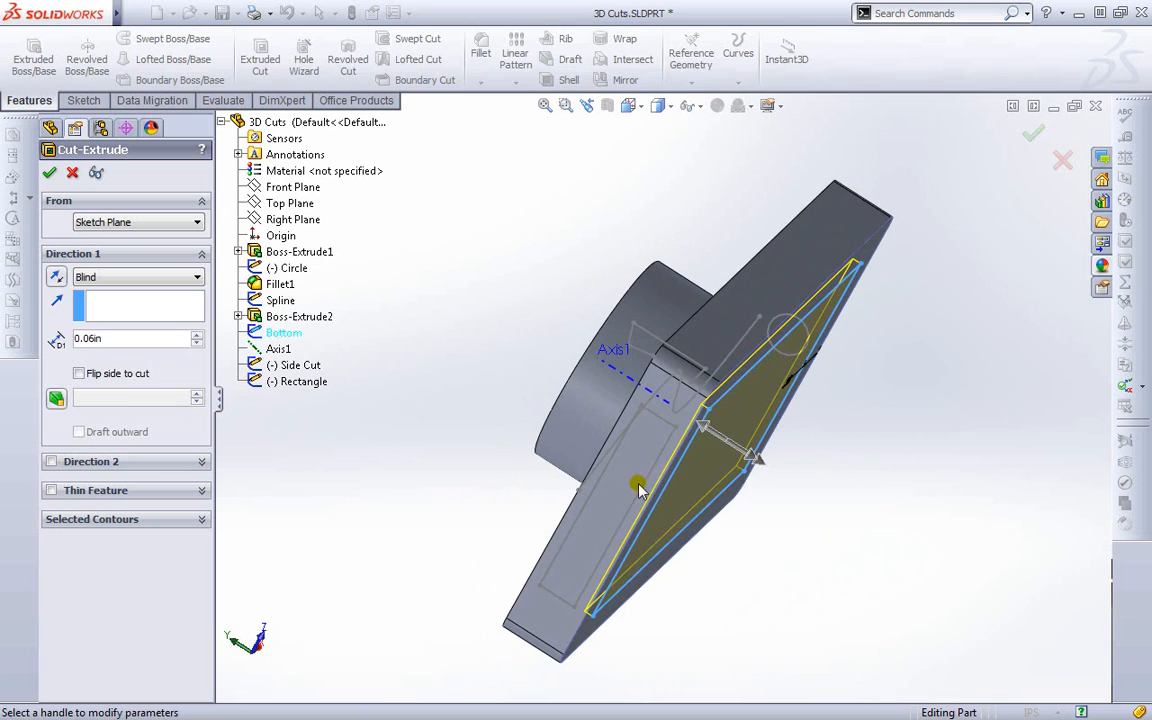
pyautogui.moveTo(840, 392)
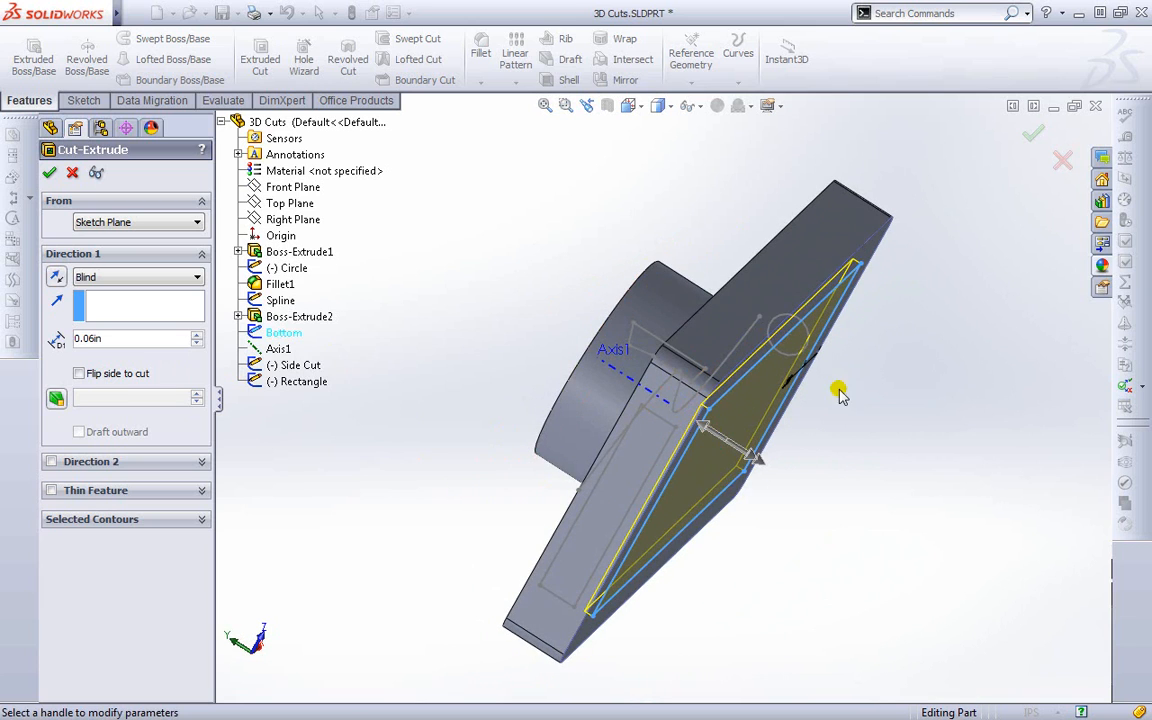
pyautogui.click(80, 374)
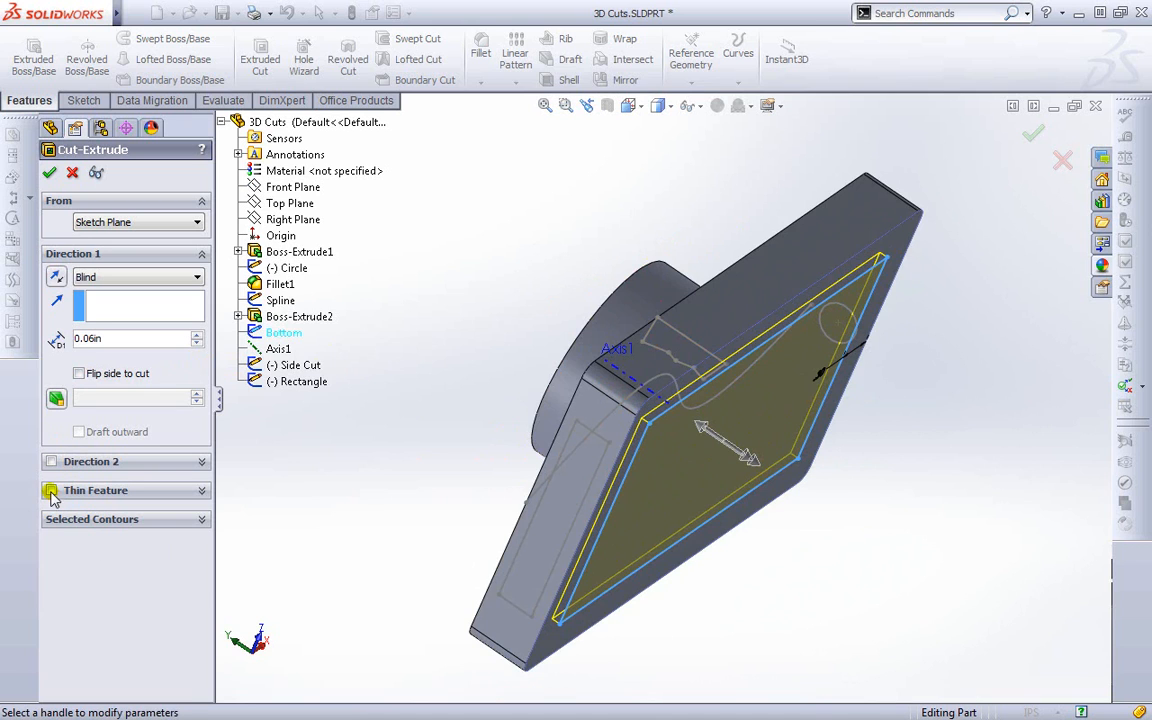
pyautogui.click(52, 490)
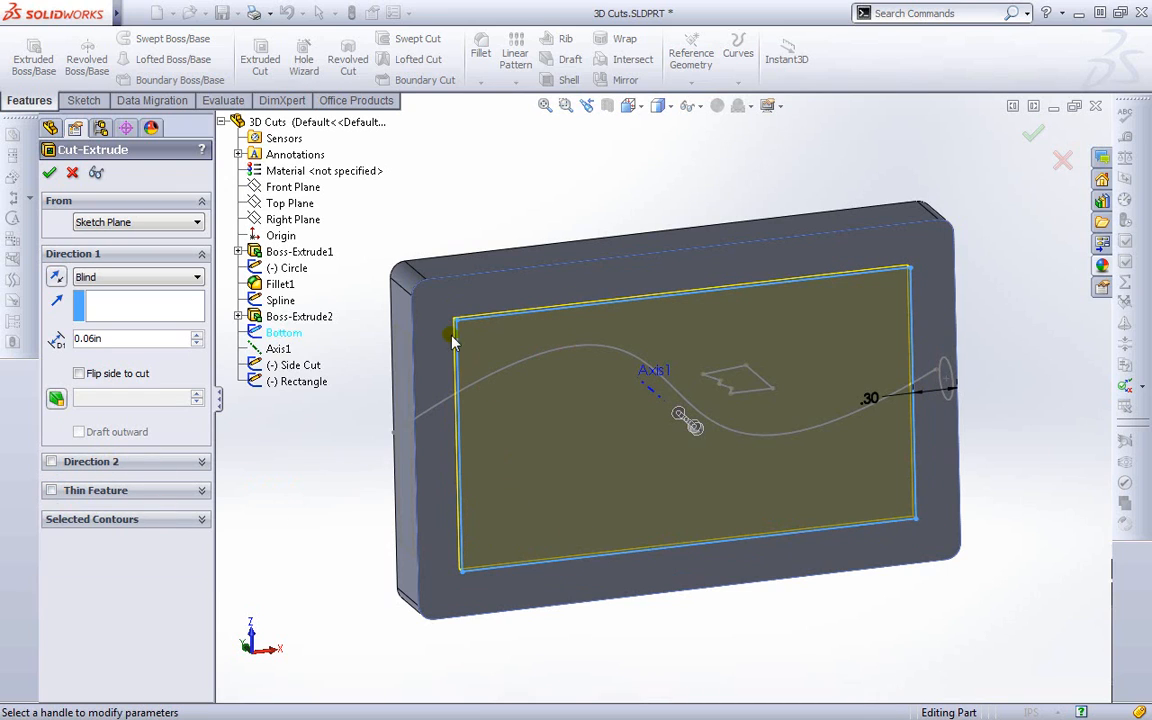
pyautogui.moveTo(696, 318)
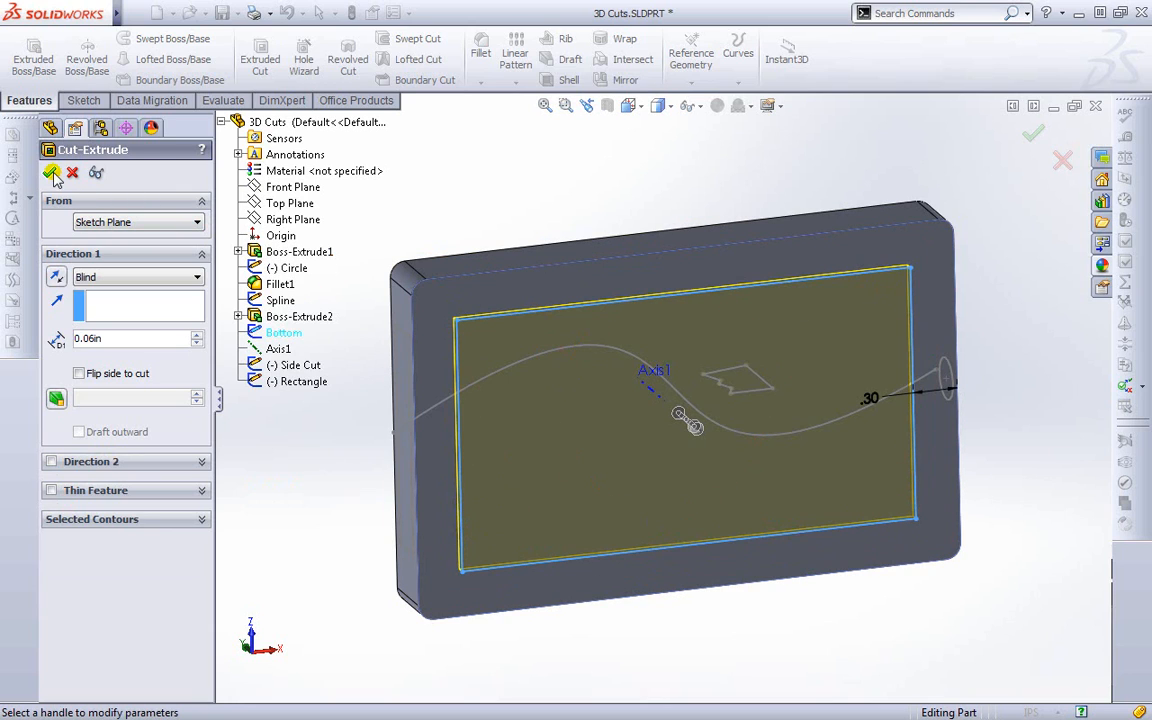
# Step: Keep the Blind end condition at 0.06 in and confirm the cut as Cut-Extrude1
pyautogui.click(196, 276)
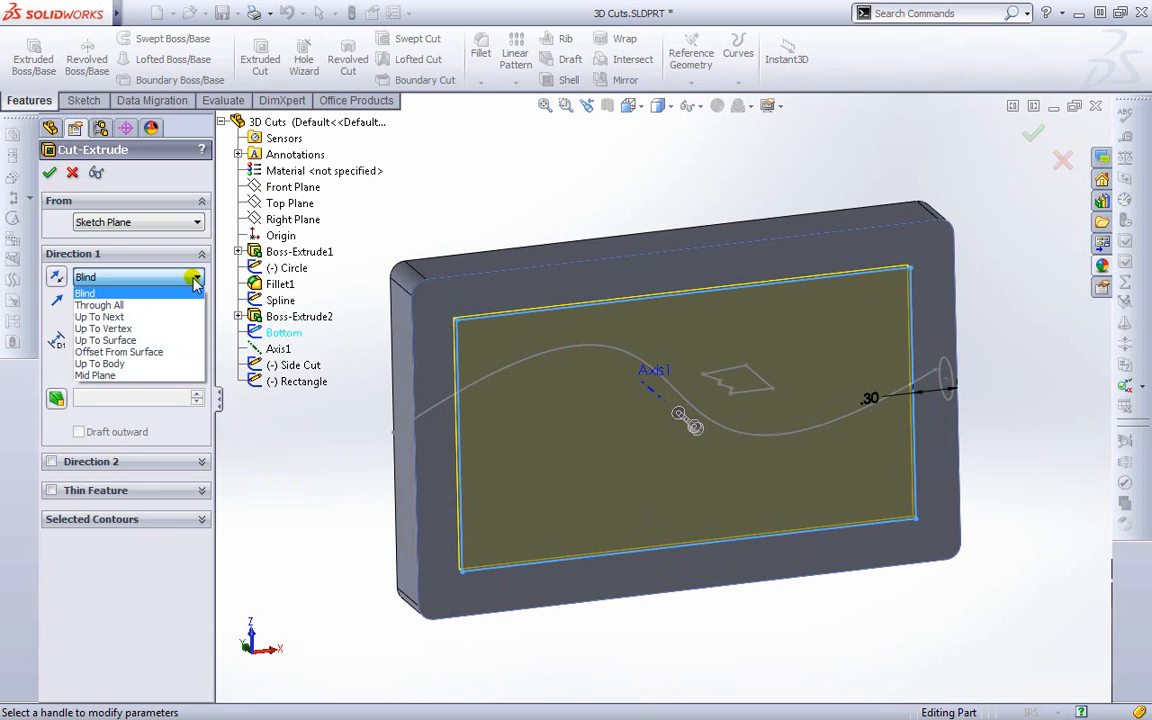
pyautogui.moveTo(176, 296)
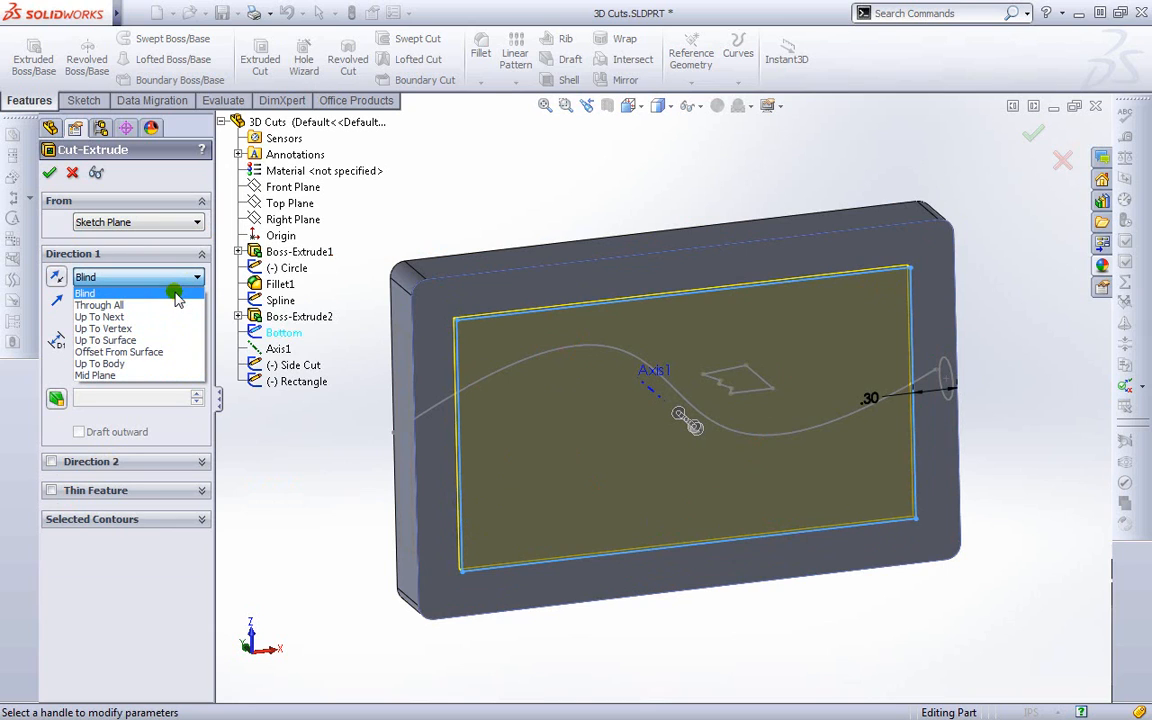
pyautogui.moveTo(178, 304)
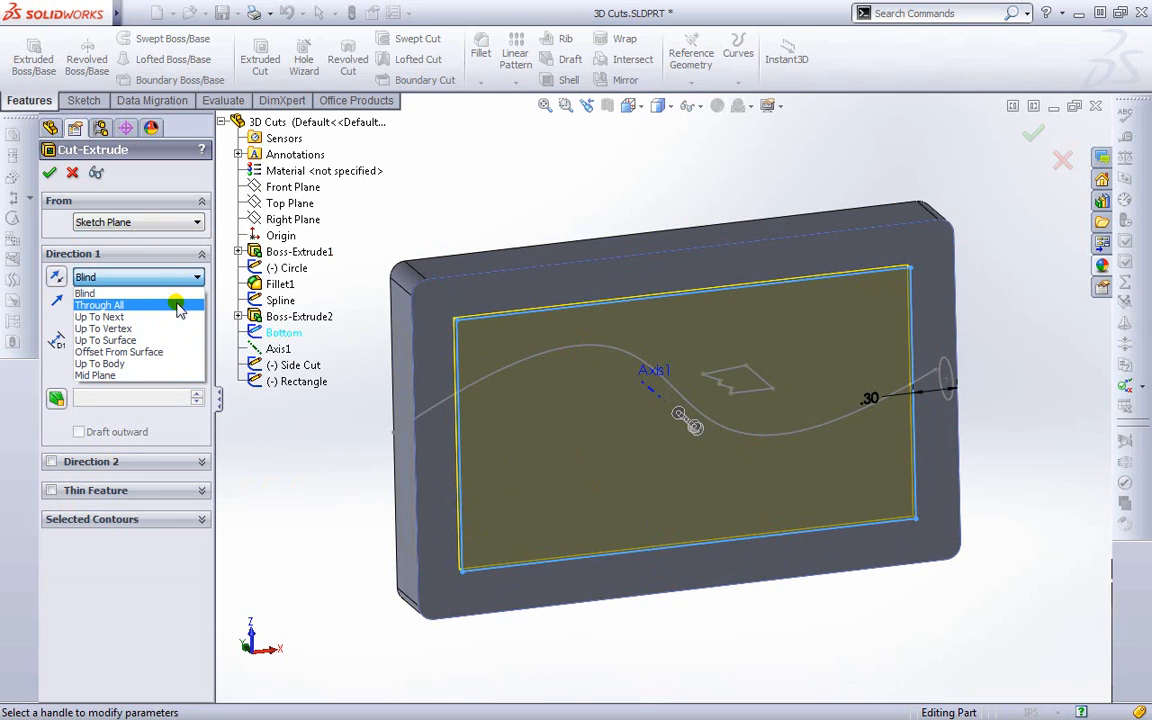
pyautogui.moveTo(176, 316)
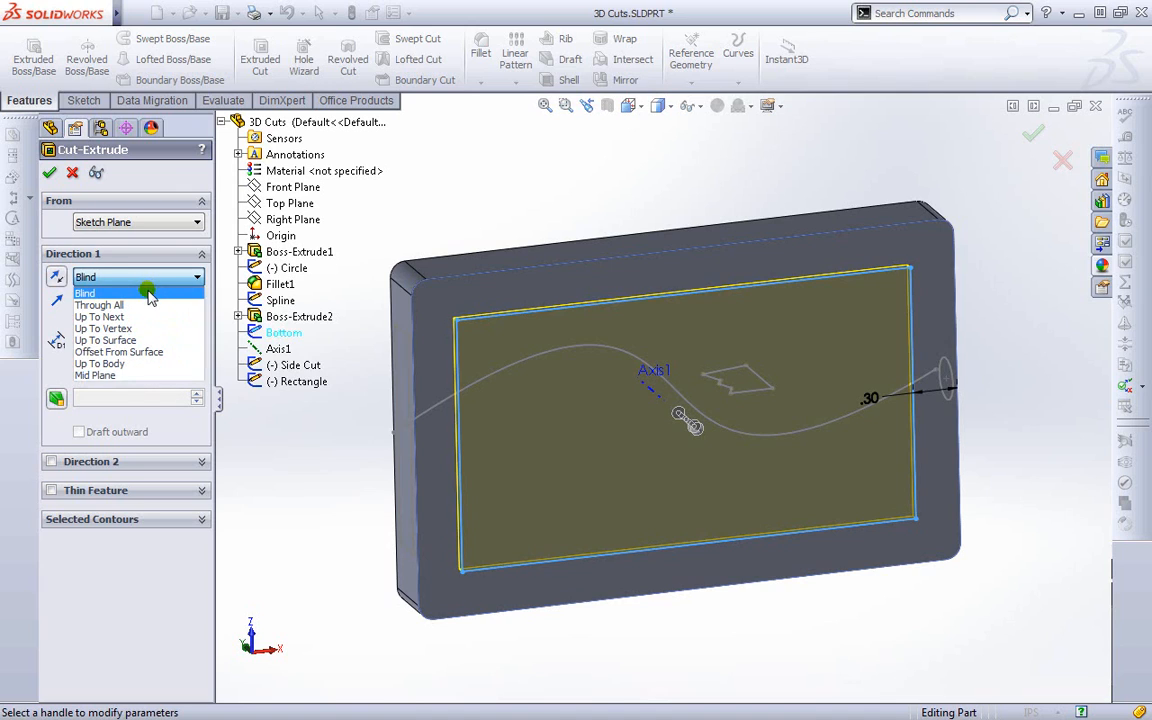
pyautogui.click(84, 292)
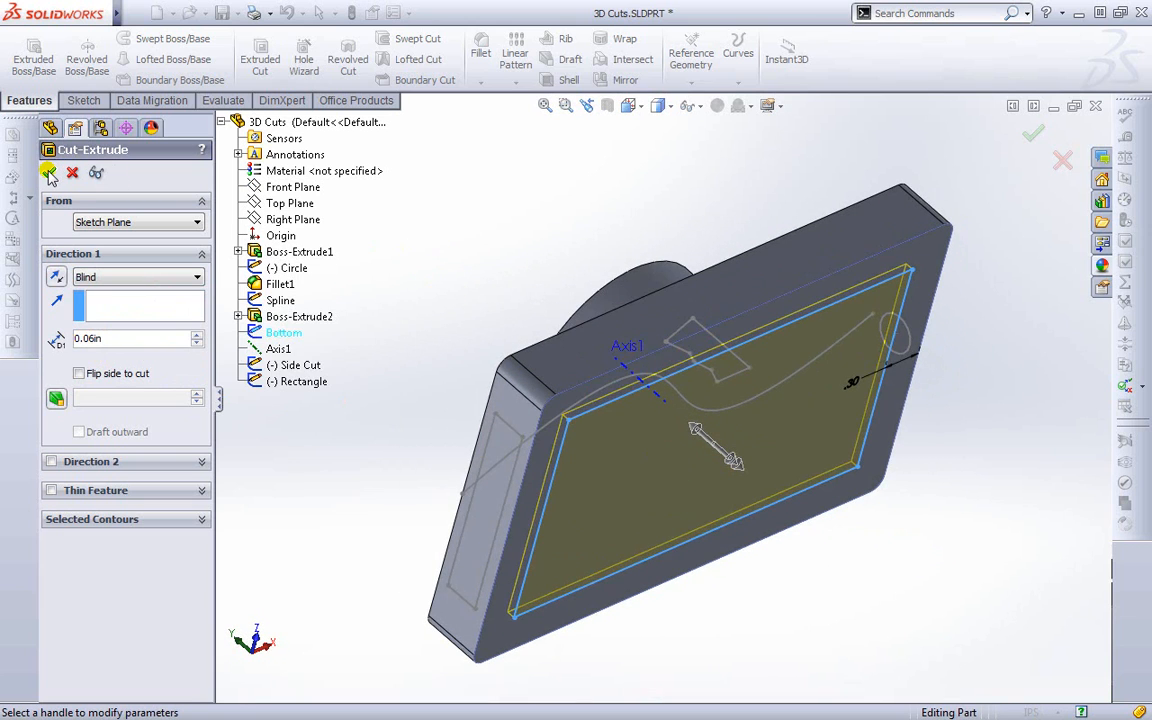
pyautogui.click(1032, 132)
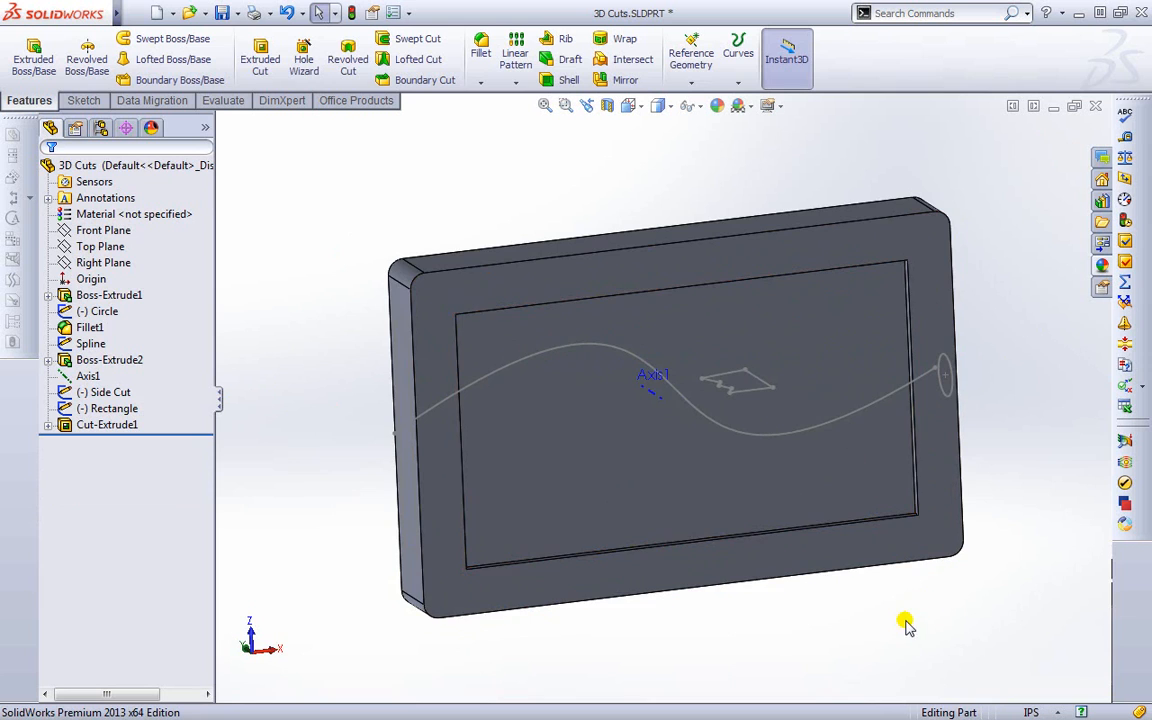
# Step: Orbit the model so the cylindrical boss side faces the viewer
pyautogui.moveTo(904, 624); pyautogui.dragTo(784, 588)
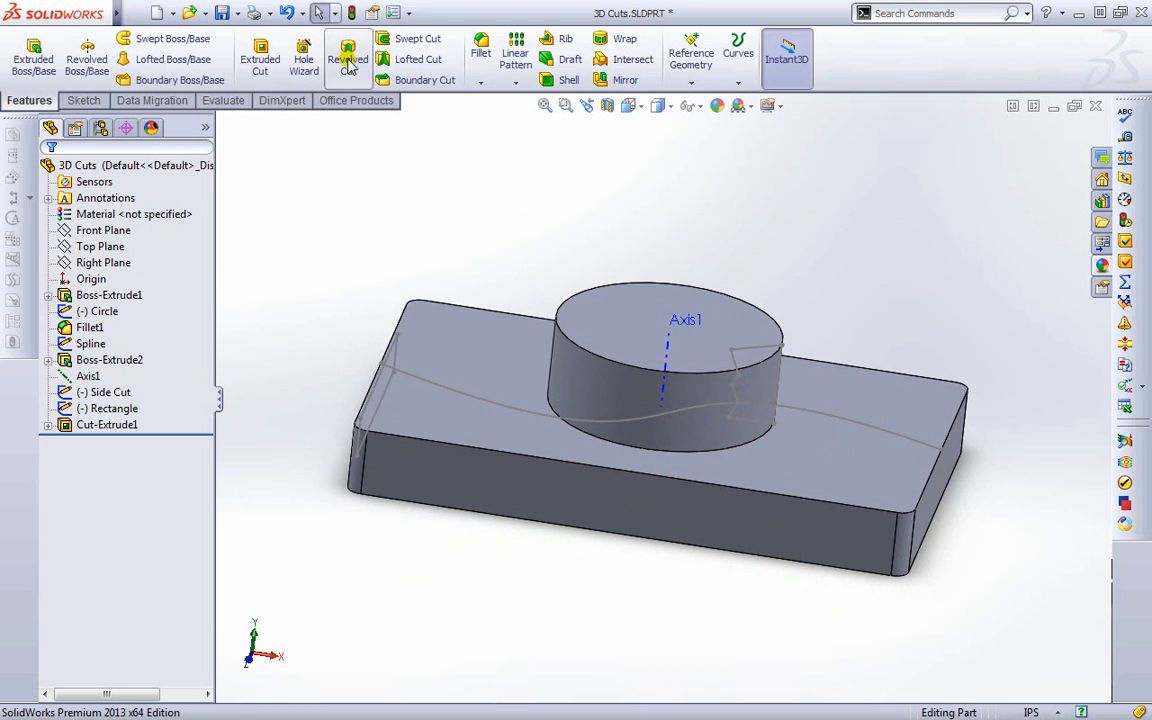
# Step: Start a Revolved Cut using the Side Cut sketch as profile and Axis1 as the axis
pyautogui.click(348, 56)
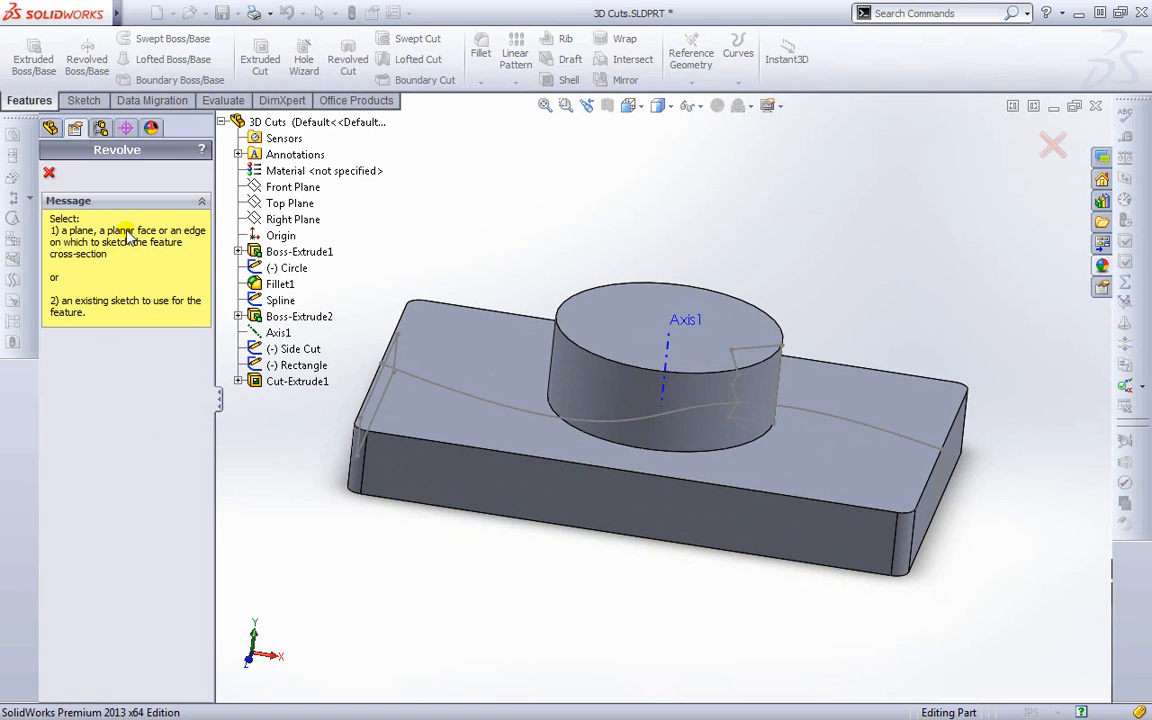
pyautogui.moveTo(116, 400)
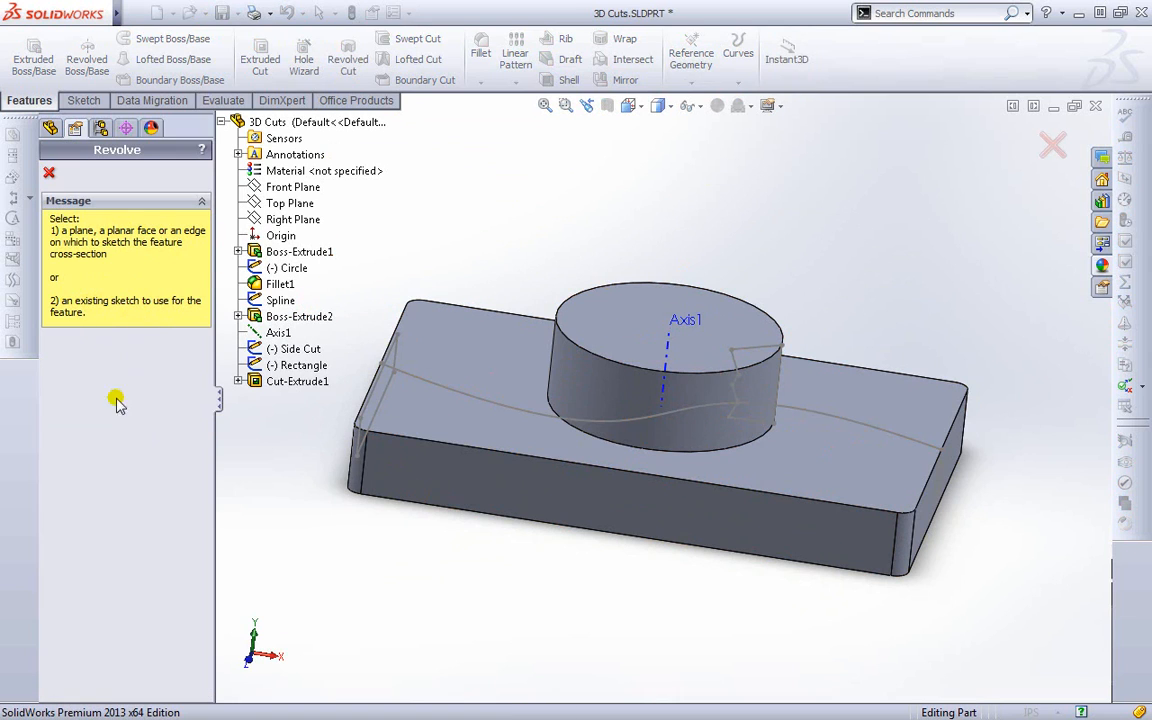
pyautogui.click(300, 348)
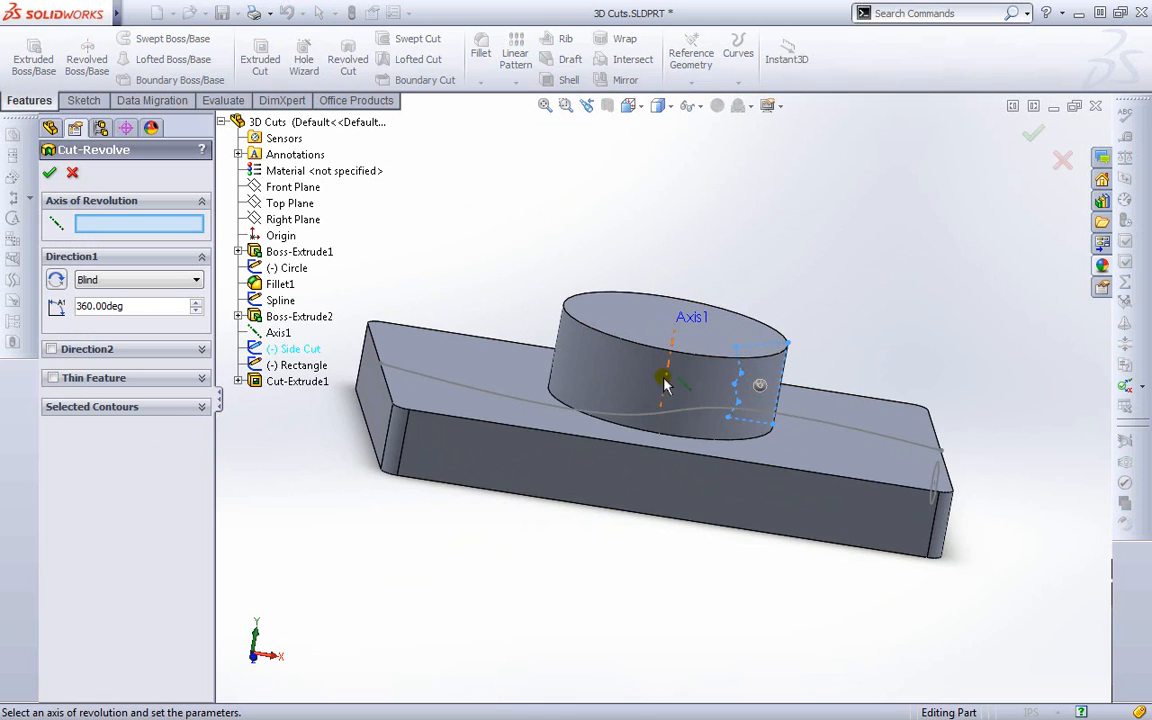
pyautogui.click(292, 188)
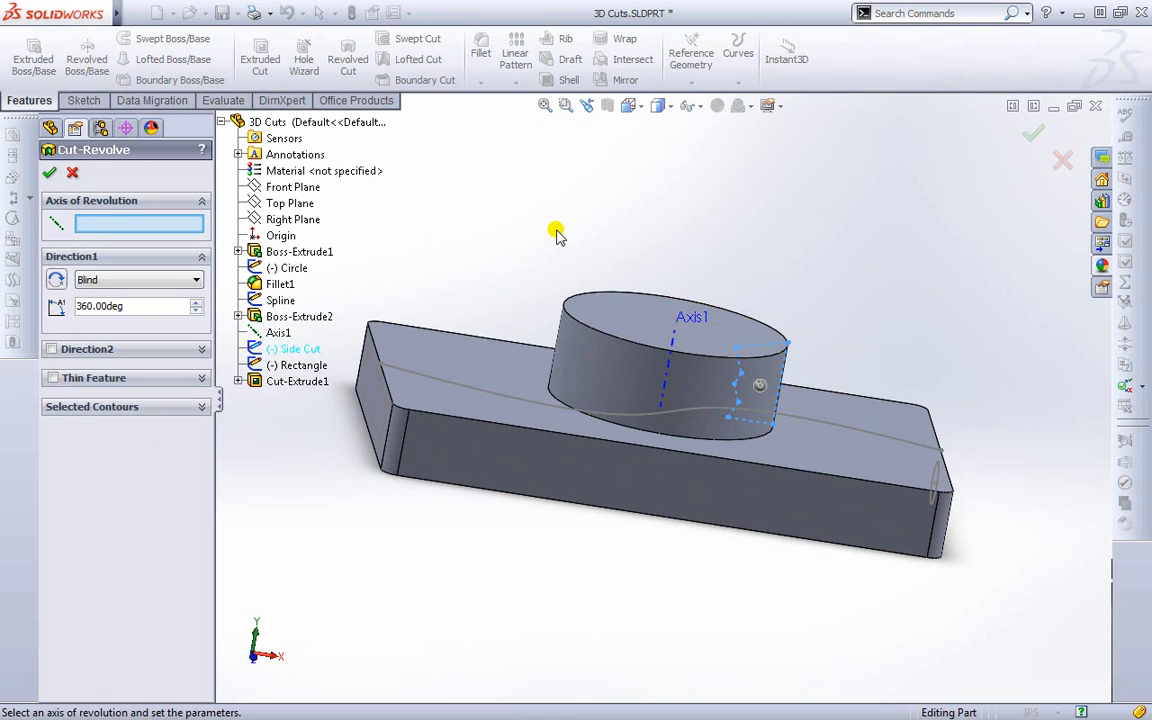
pyautogui.moveTo(104, 224)
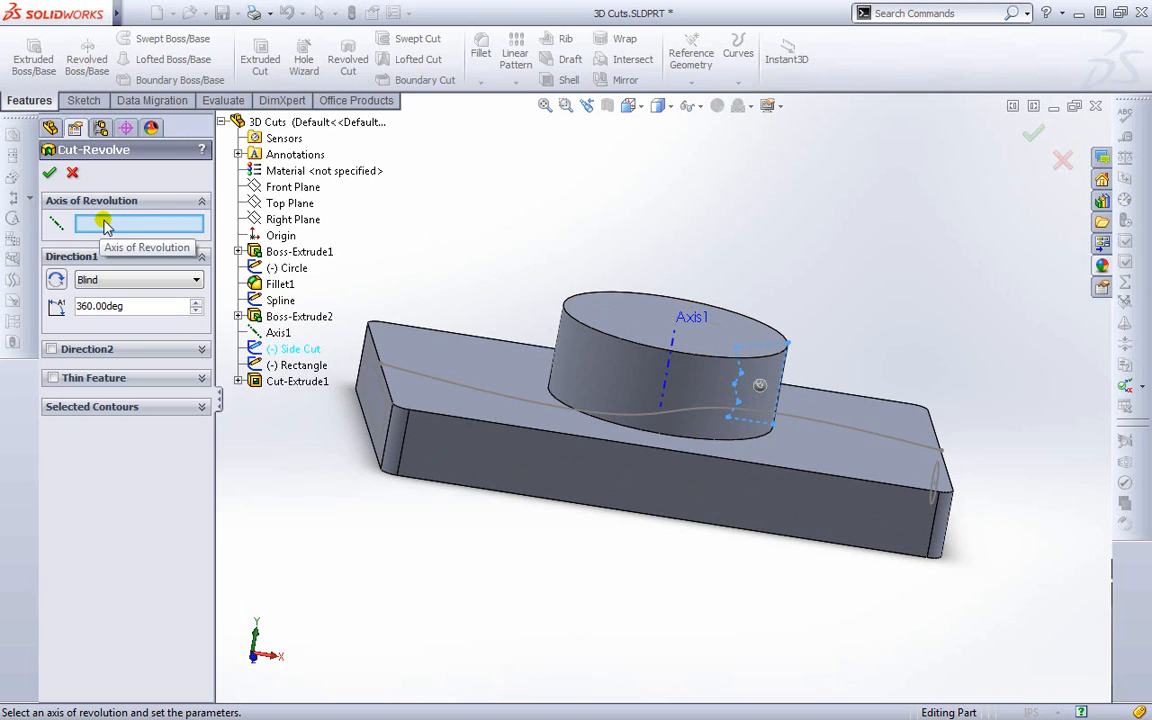
pyautogui.click(672, 360)
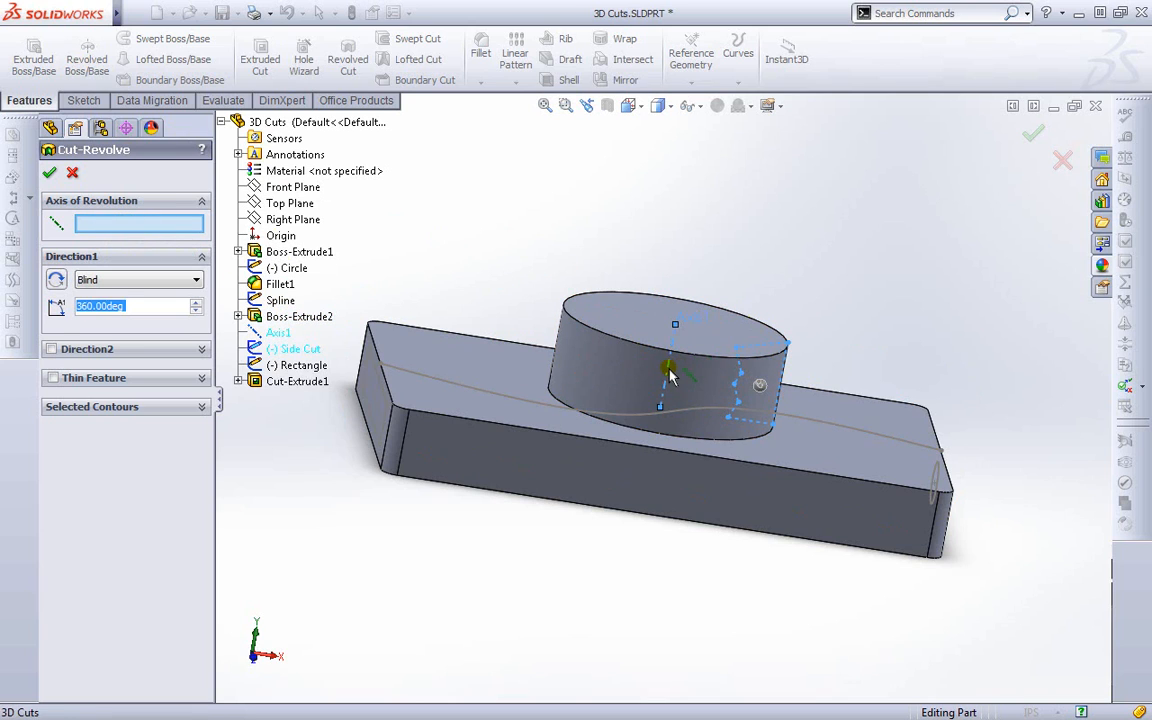
pyautogui.click(670, 376)
pyautogui.write('90')
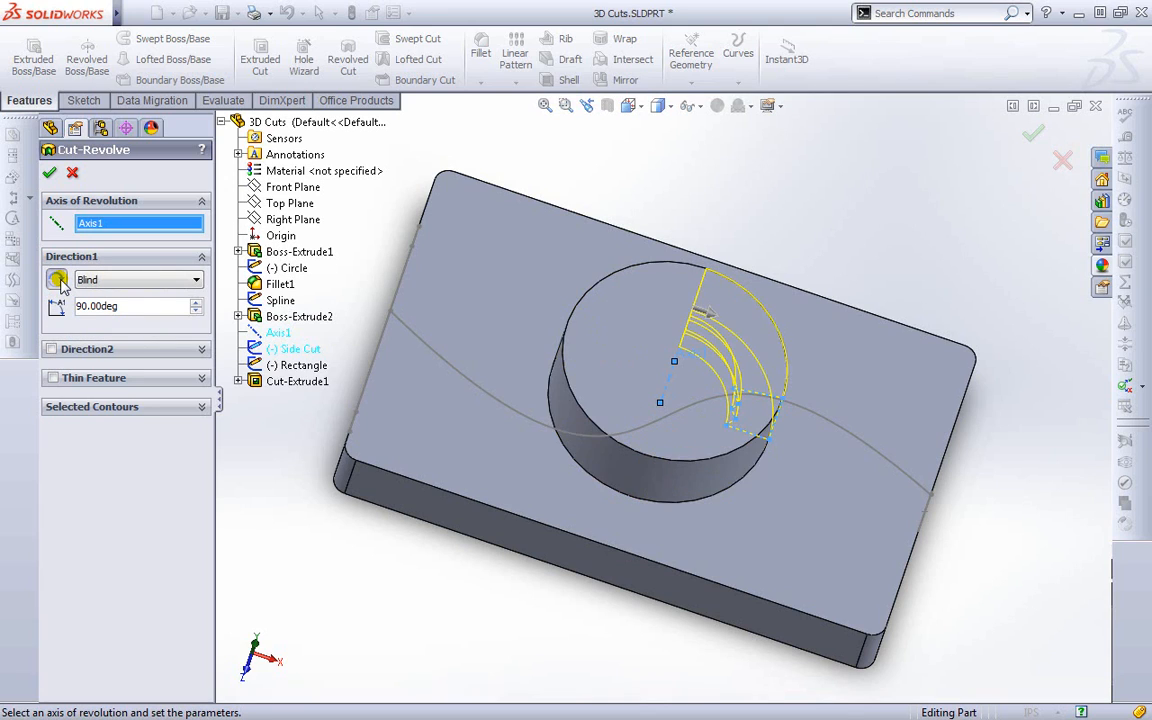
# Step: Reverse the revolve direction and set a full 360° blind revolution
pyautogui.click(56, 280)
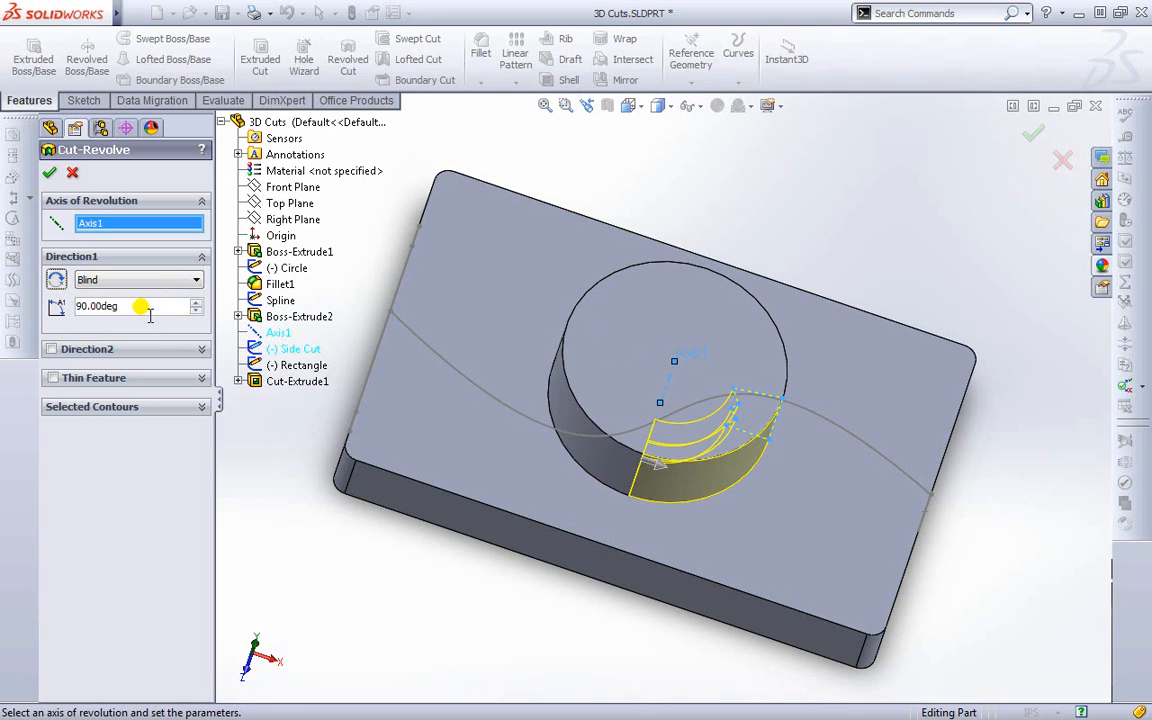
pyautogui.write('36')
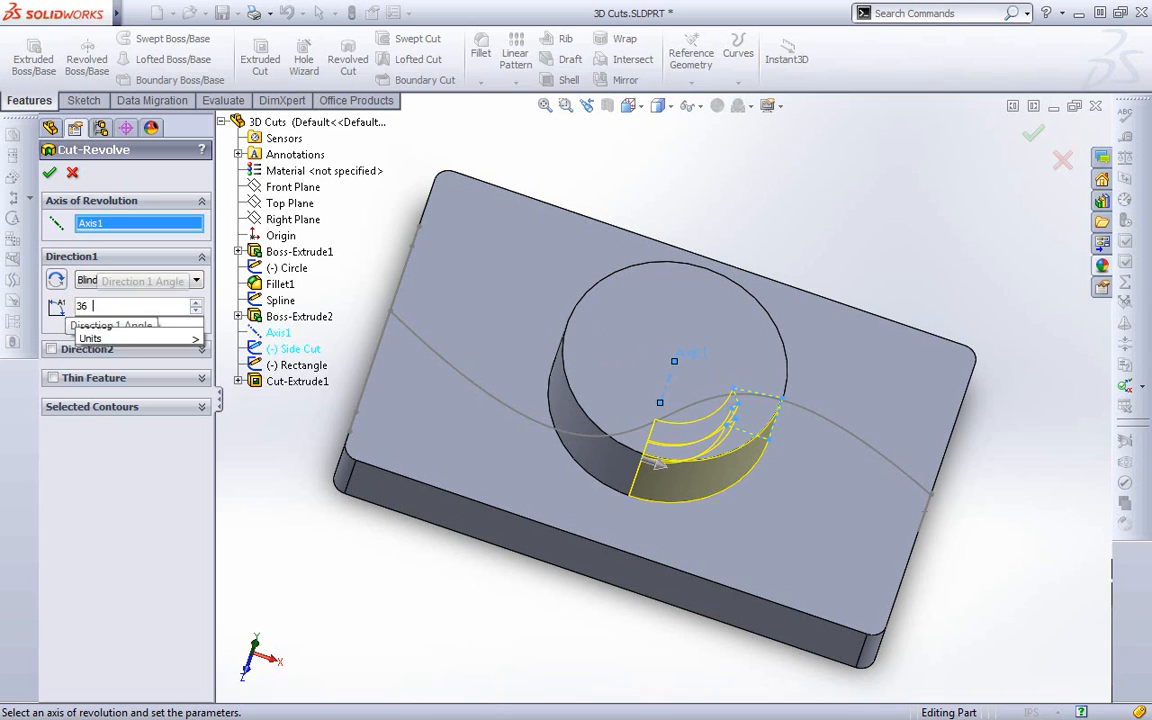
pyautogui.click(196, 280)
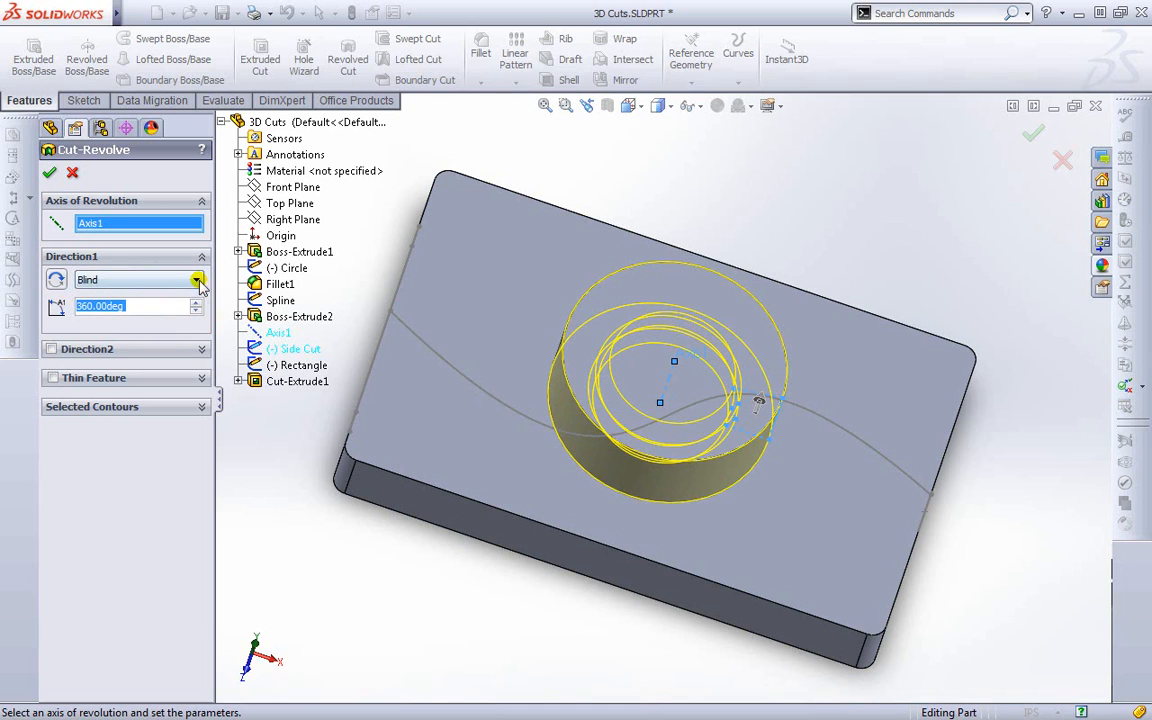
pyautogui.click(196, 280)
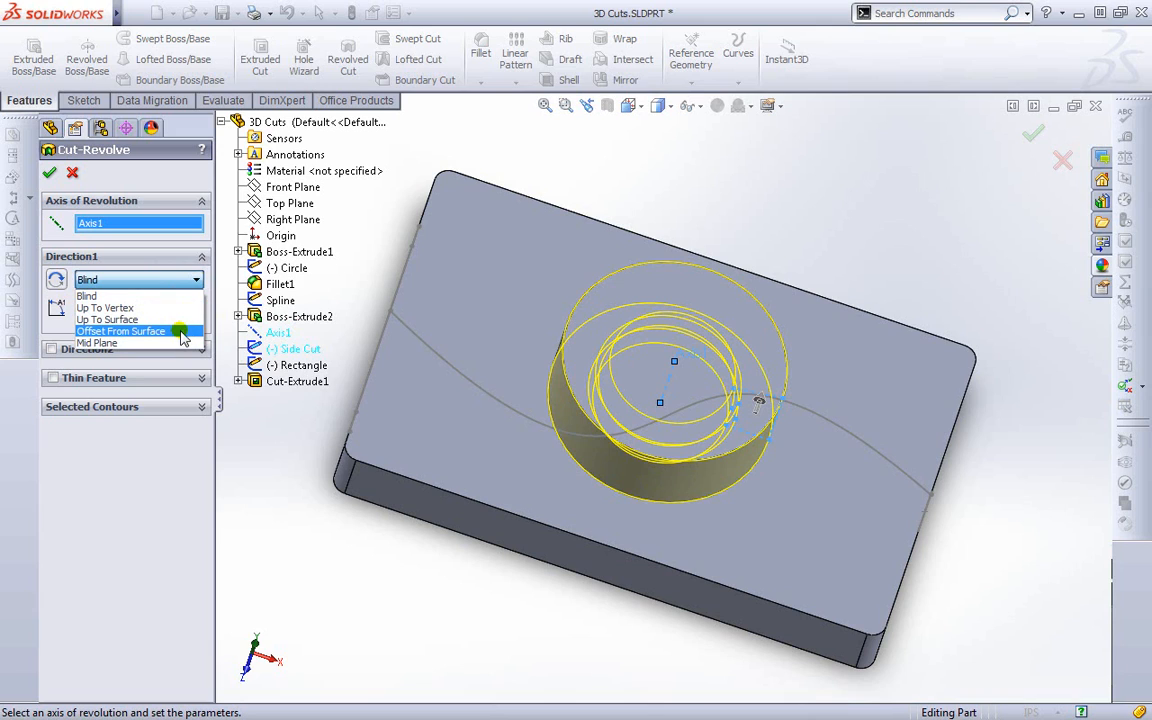
pyautogui.click(88, 296)
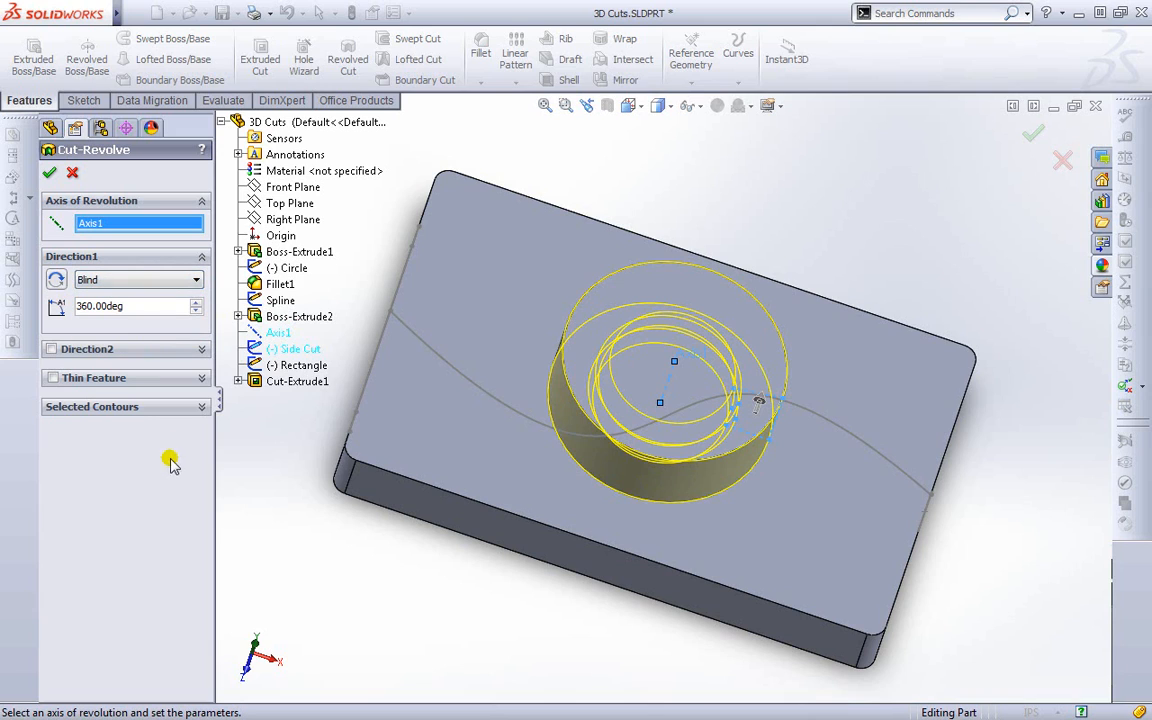
pyautogui.moveTo(172, 476)
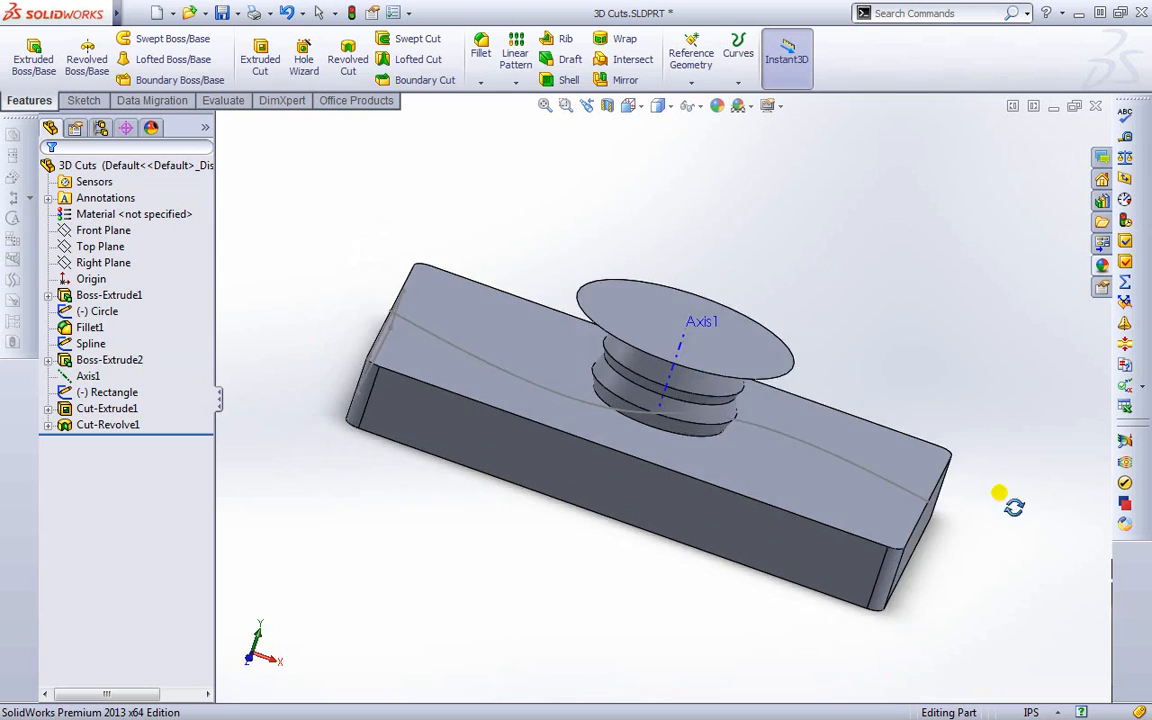
pyautogui.moveTo(998, 492); pyautogui.dragTo(720, 408)
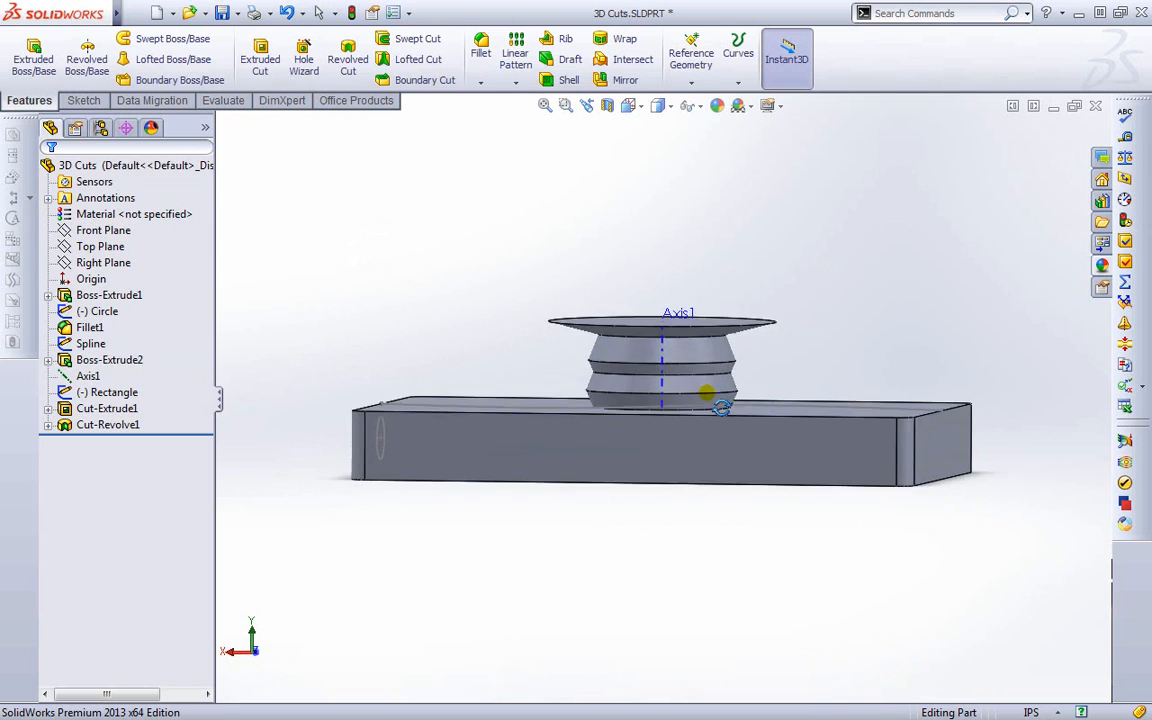
pyautogui.moveTo(678, 390); pyautogui.dragTo(716, 350)
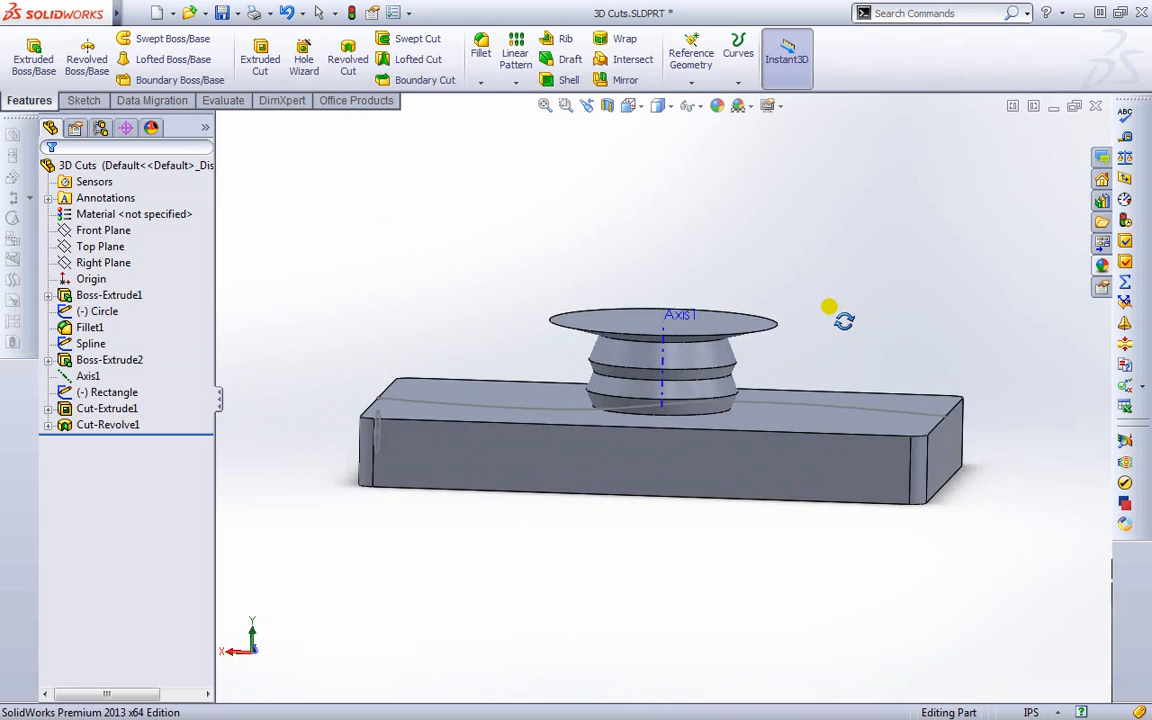
pyautogui.moveTo(830, 308); pyautogui.dragTo(1044, 488)
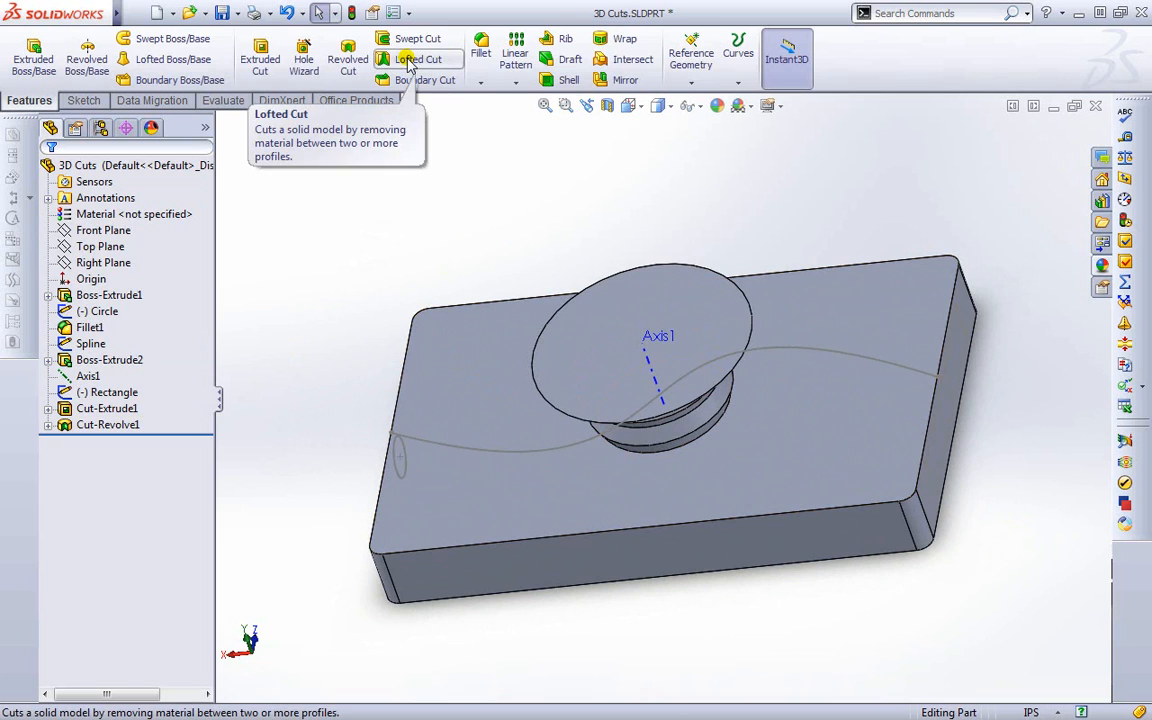
pyautogui.click(418, 58)
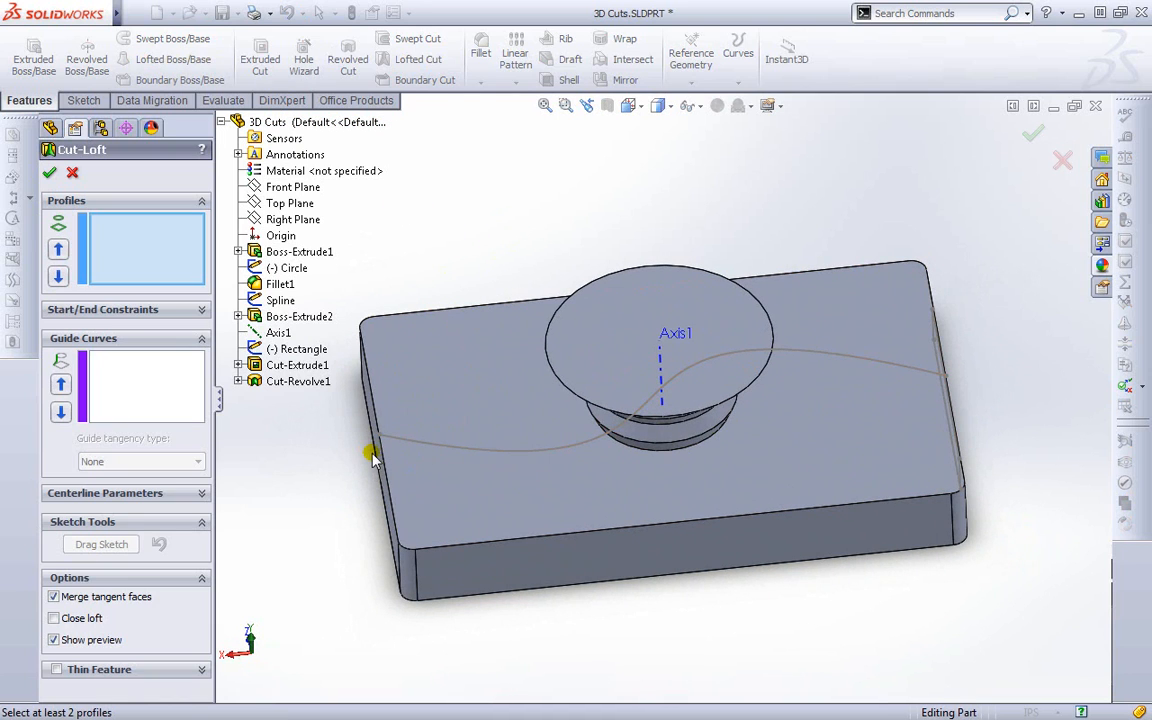
pyautogui.click(404, 490)
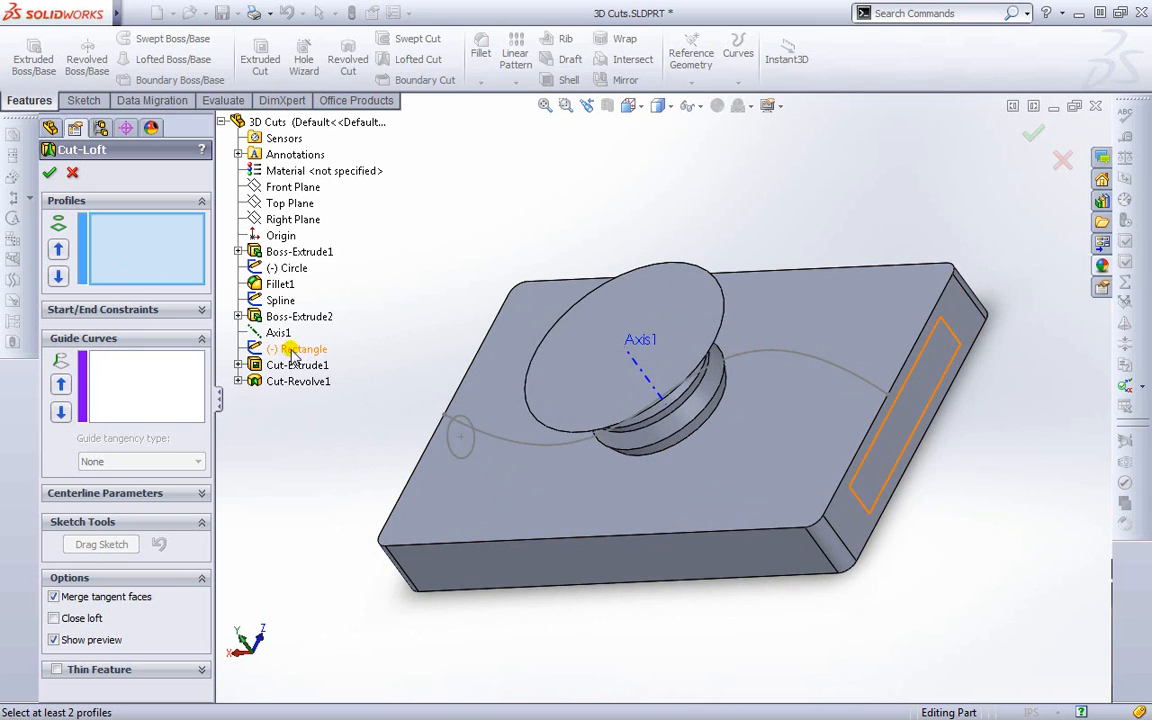
pyautogui.click(304, 348)
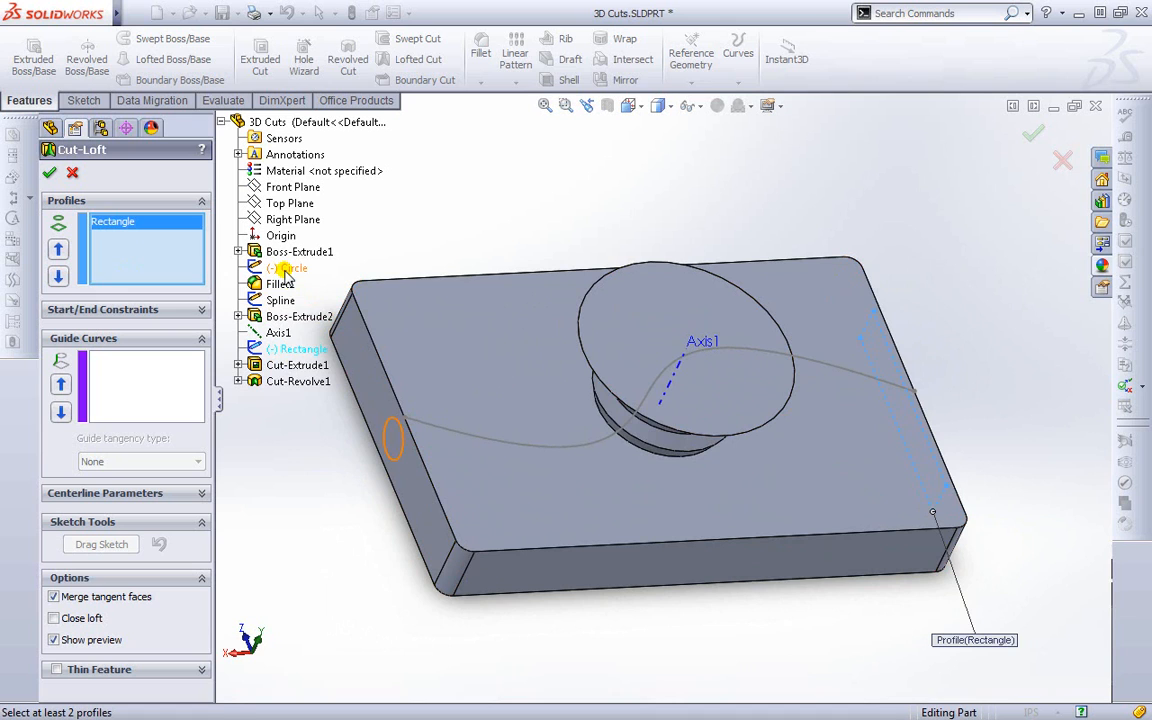
pyautogui.click(288, 268)
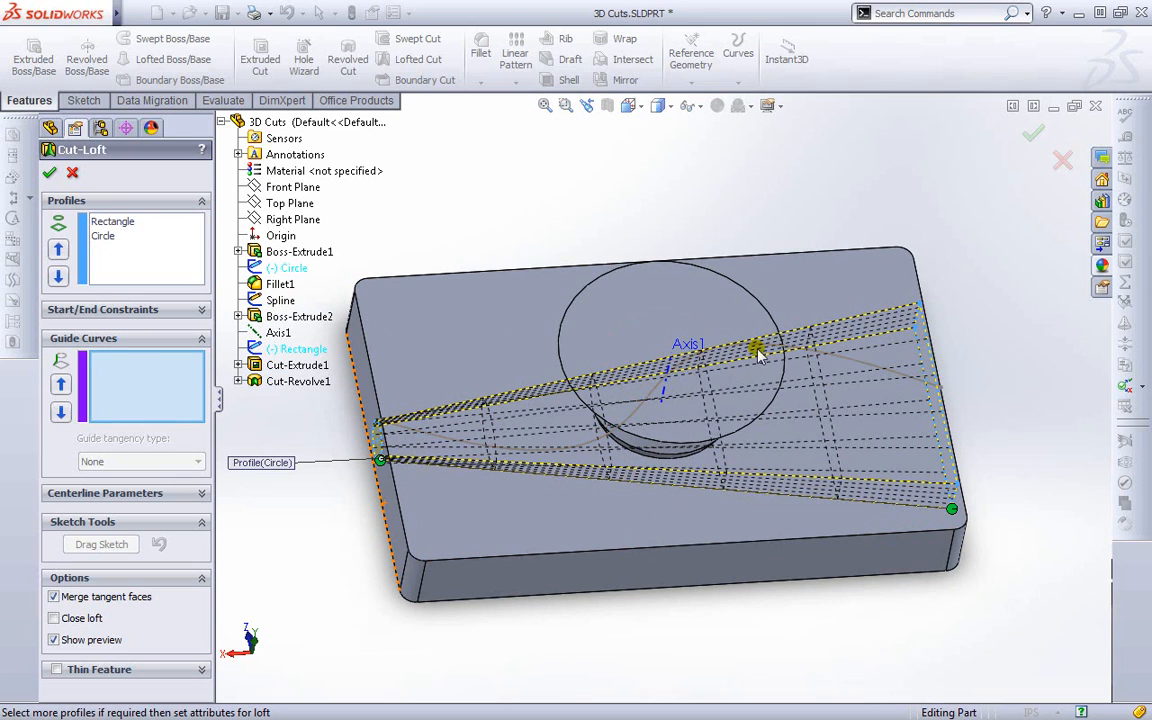
pyautogui.click(280, 300)
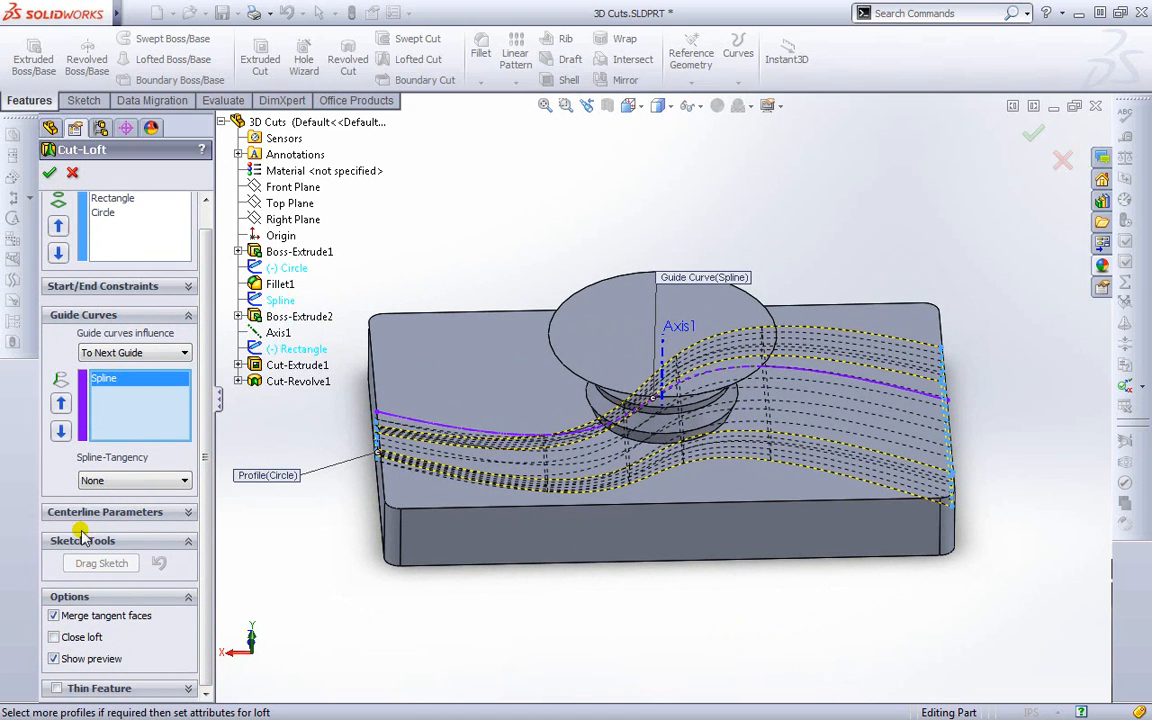
pyautogui.moveTo(140, 592)
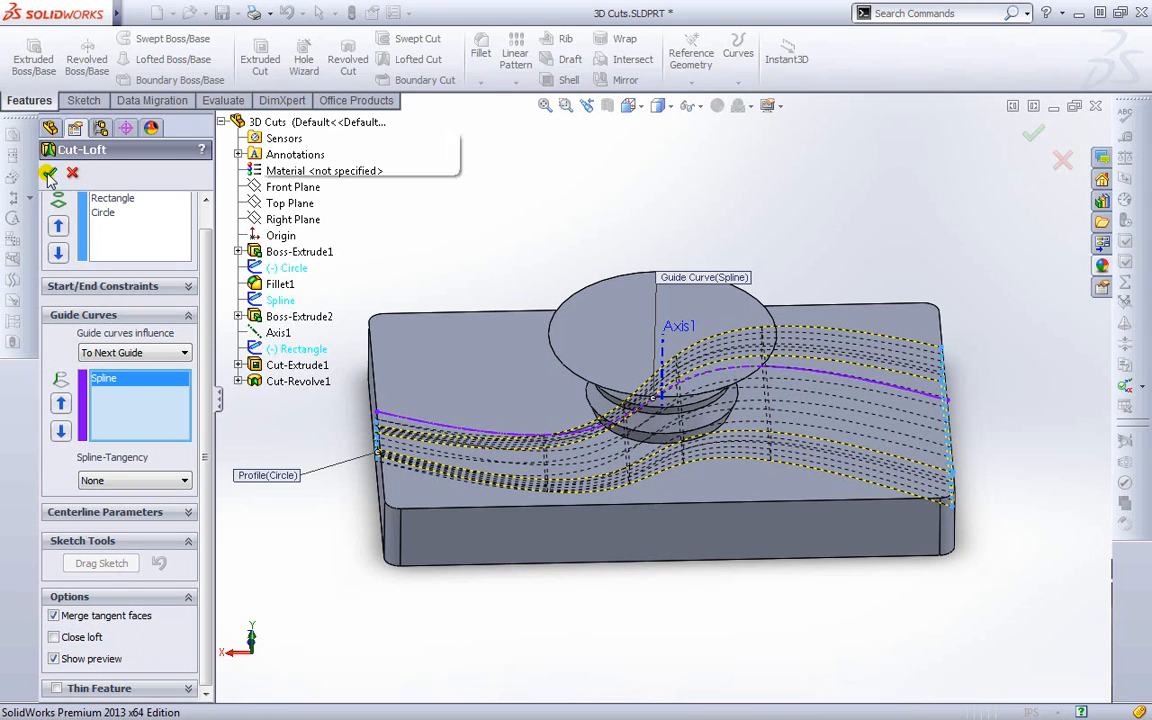
pyautogui.click(50, 172)
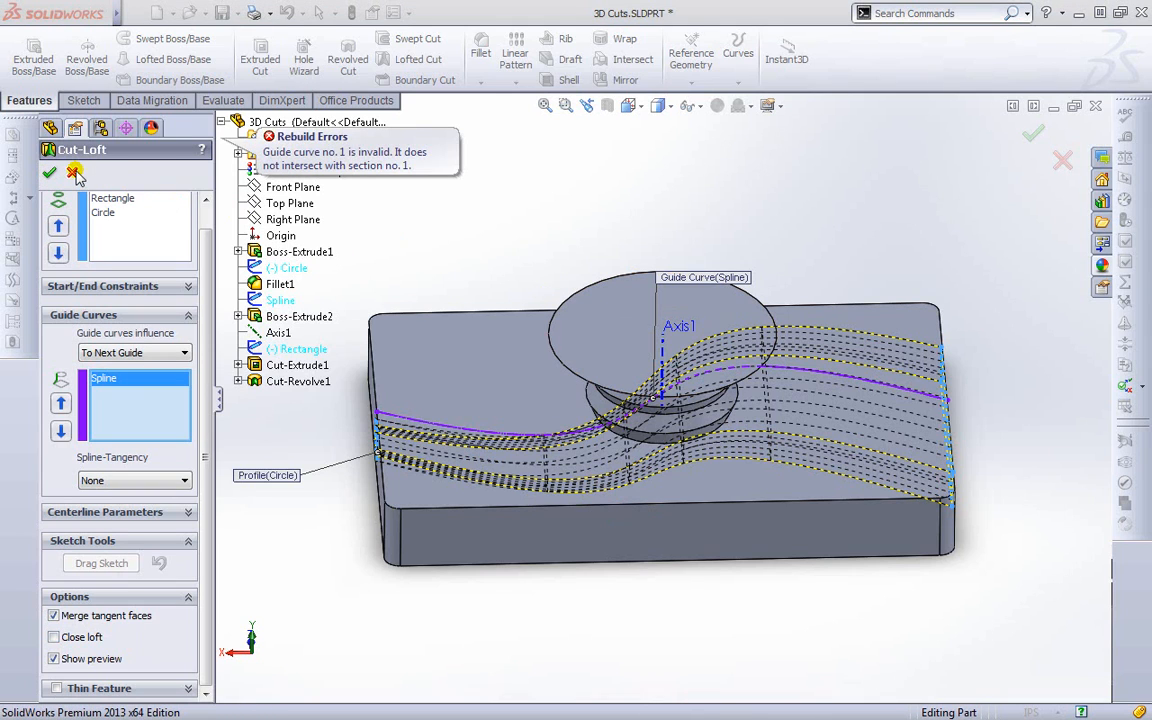
pyautogui.click(74, 172)
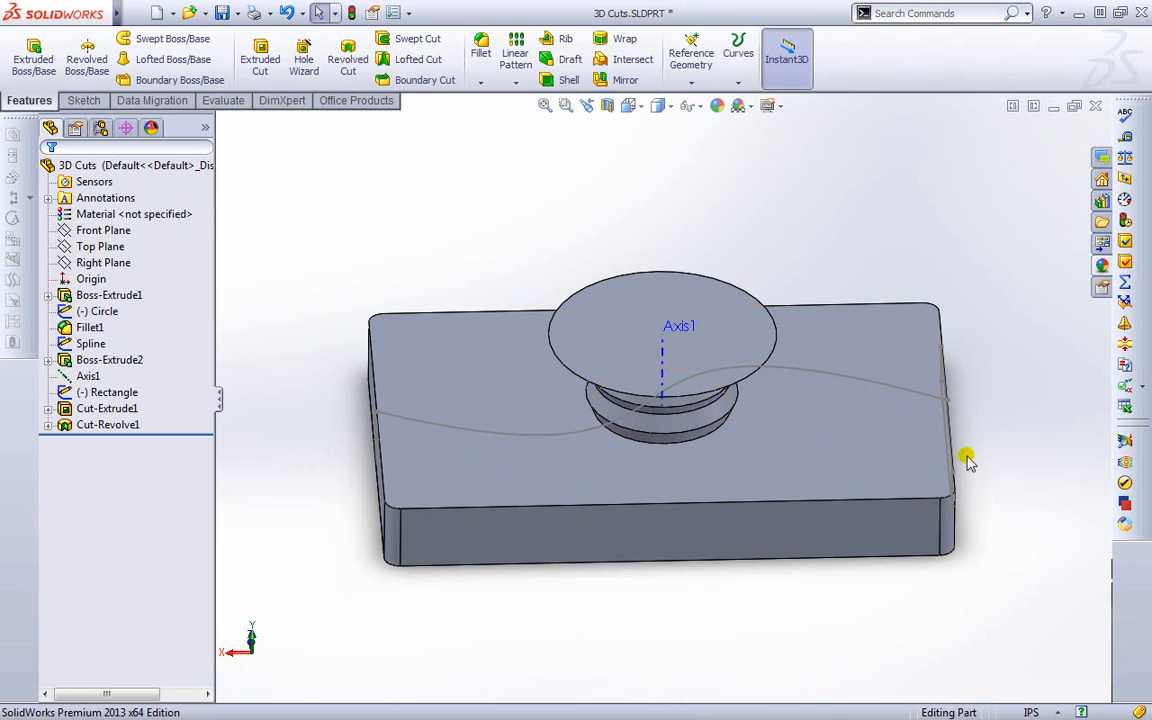
# Step: Start a Swept Cut with the small Circle sketch as profile and the Spline as path
pyautogui.moveTo(968, 462); pyautogui.dragTo(962, 490)
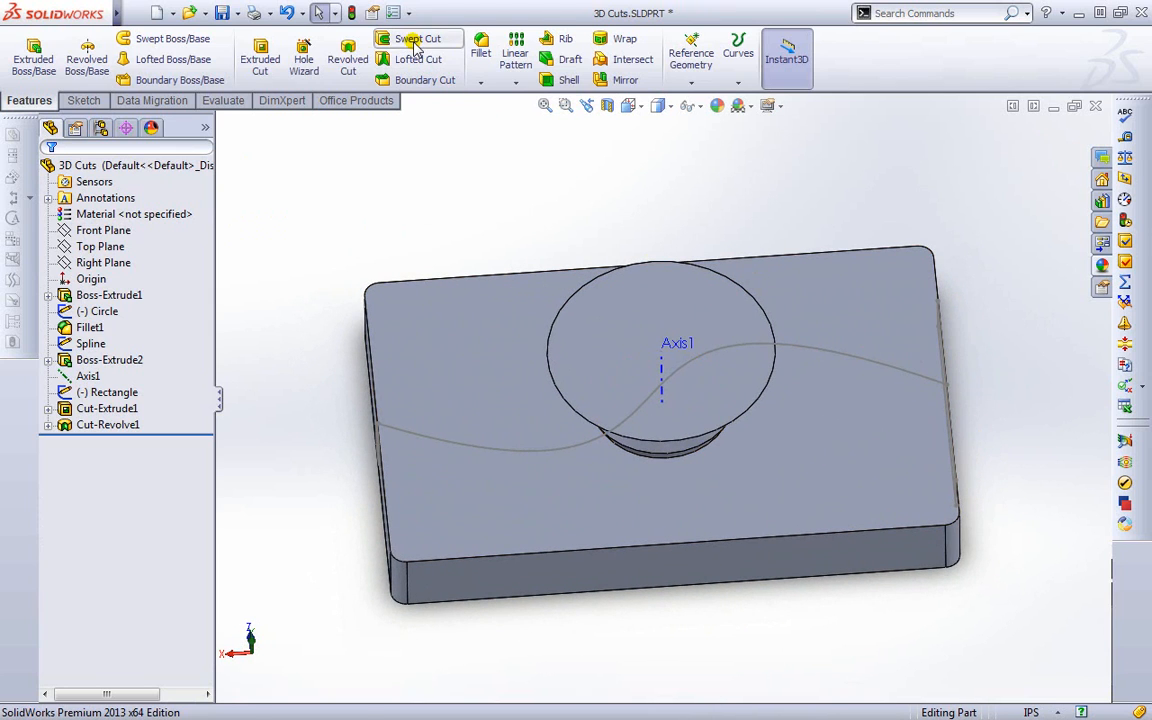
pyautogui.click(416, 38)
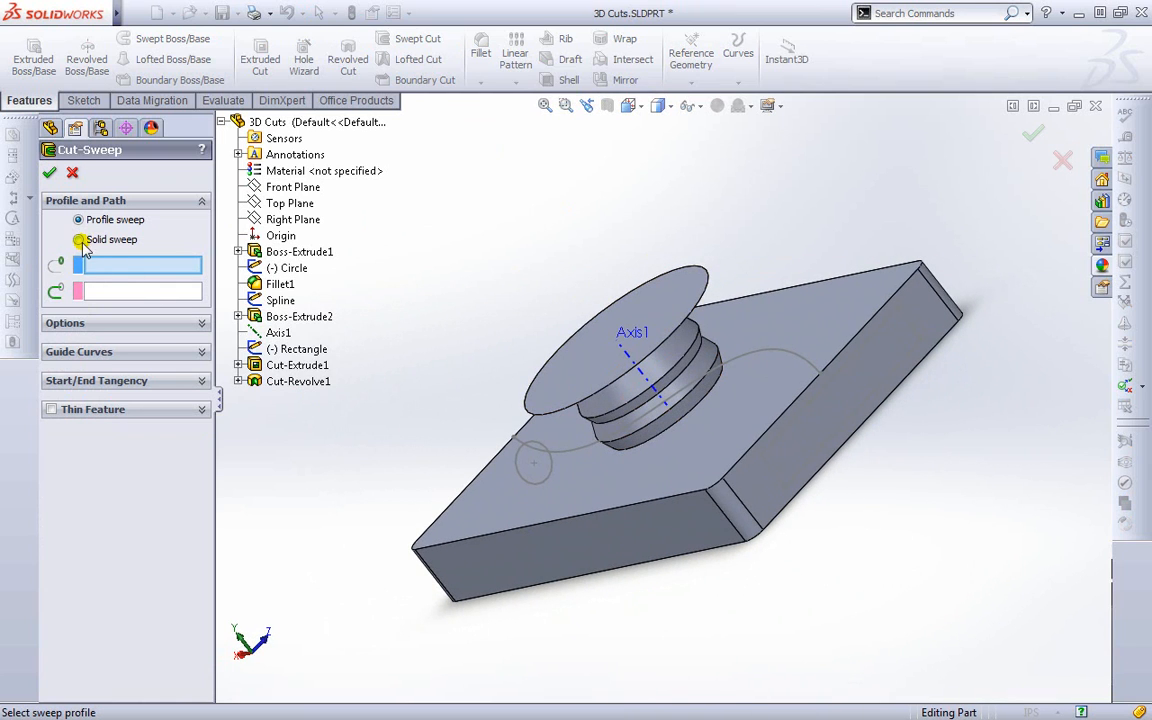
pyautogui.click(78, 218)
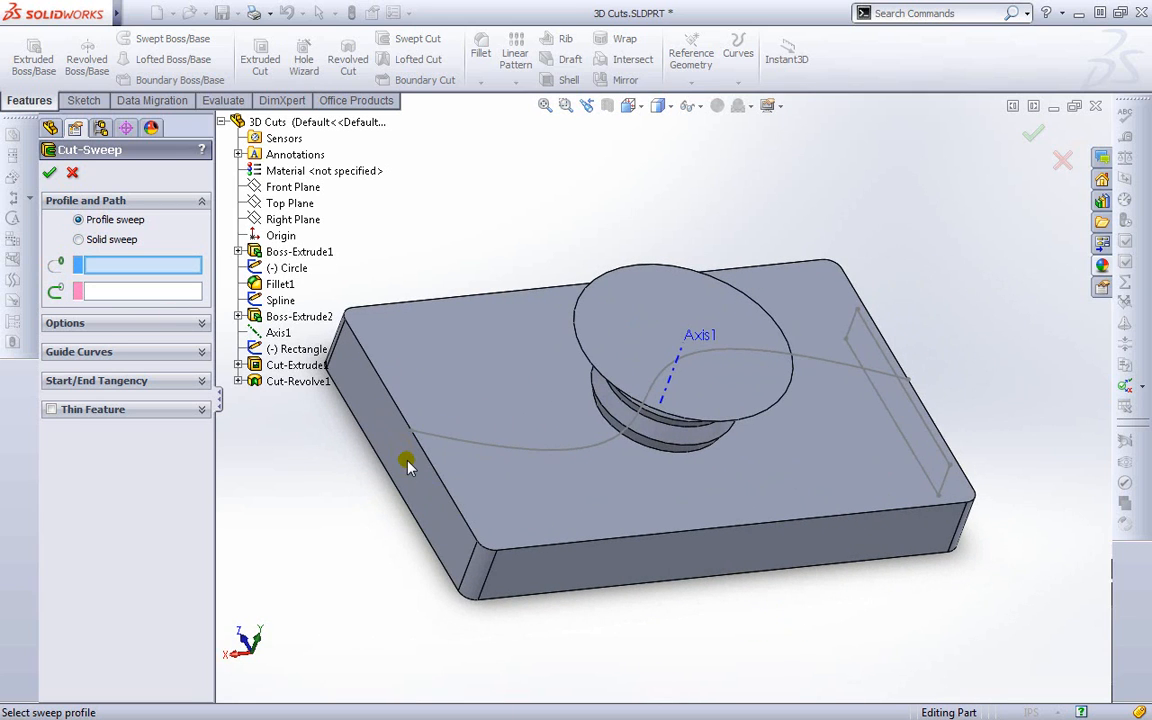
pyautogui.click(400, 456)
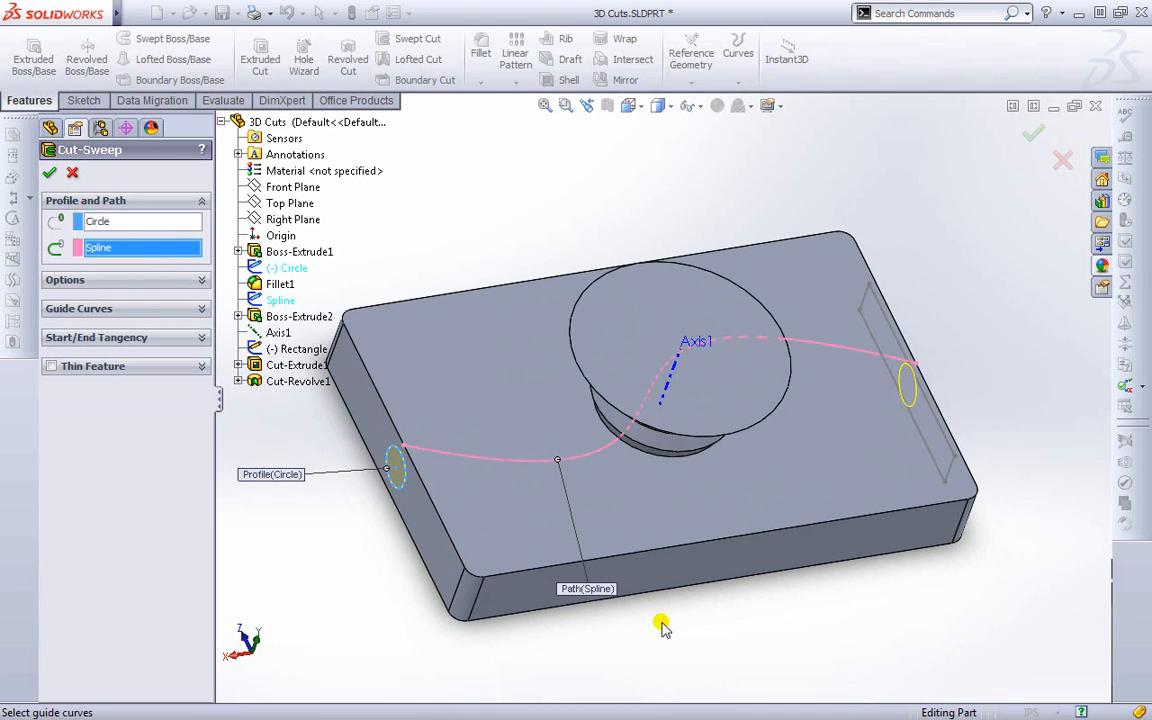
# Step: Expand the sweep options and confirm the cut as Cut-Sweep1
pyautogui.moveTo(664, 628); pyautogui.dragTo(556, 474)
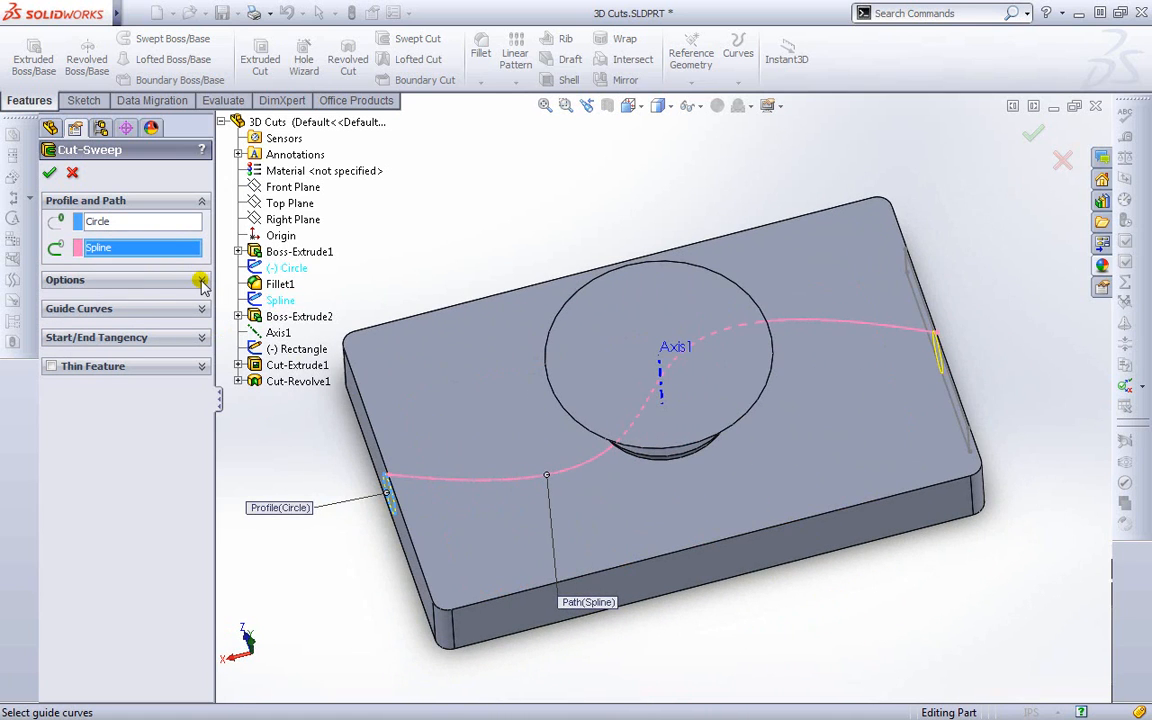
pyautogui.click(200, 280)
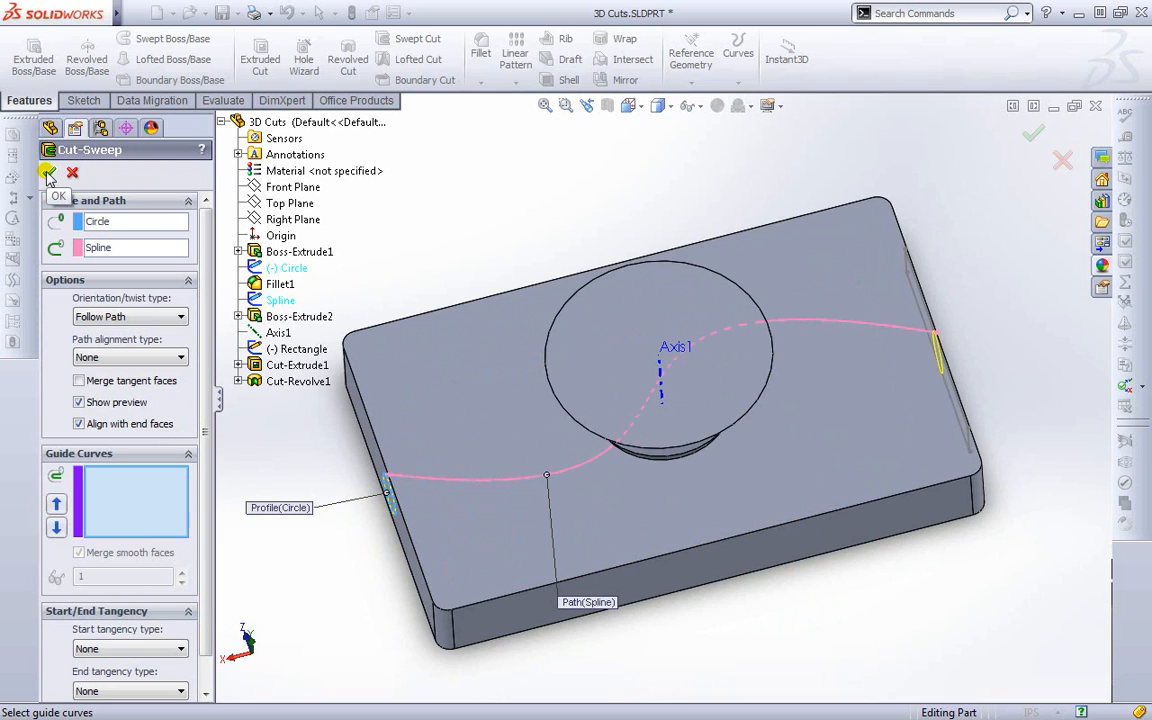
pyautogui.click(48, 172)
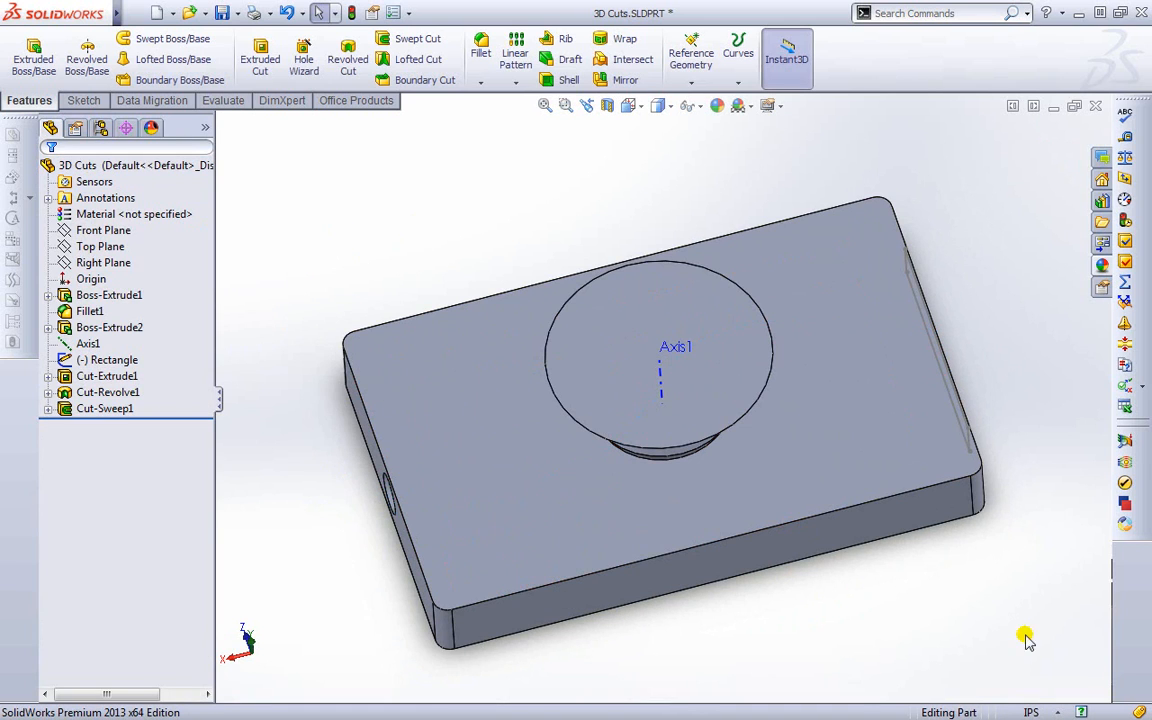
pyautogui.moveTo(1024, 640); pyautogui.dragTo(756, 408)
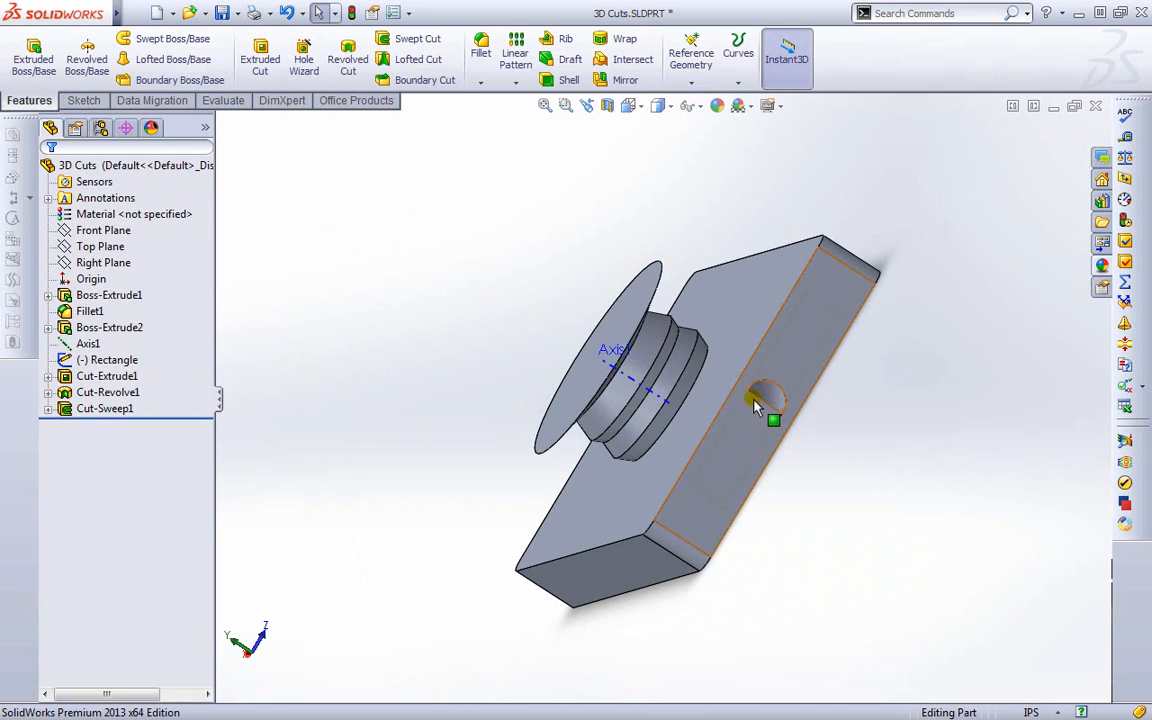
pyautogui.moveTo(756, 404); pyautogui.dragTo(718, 590)
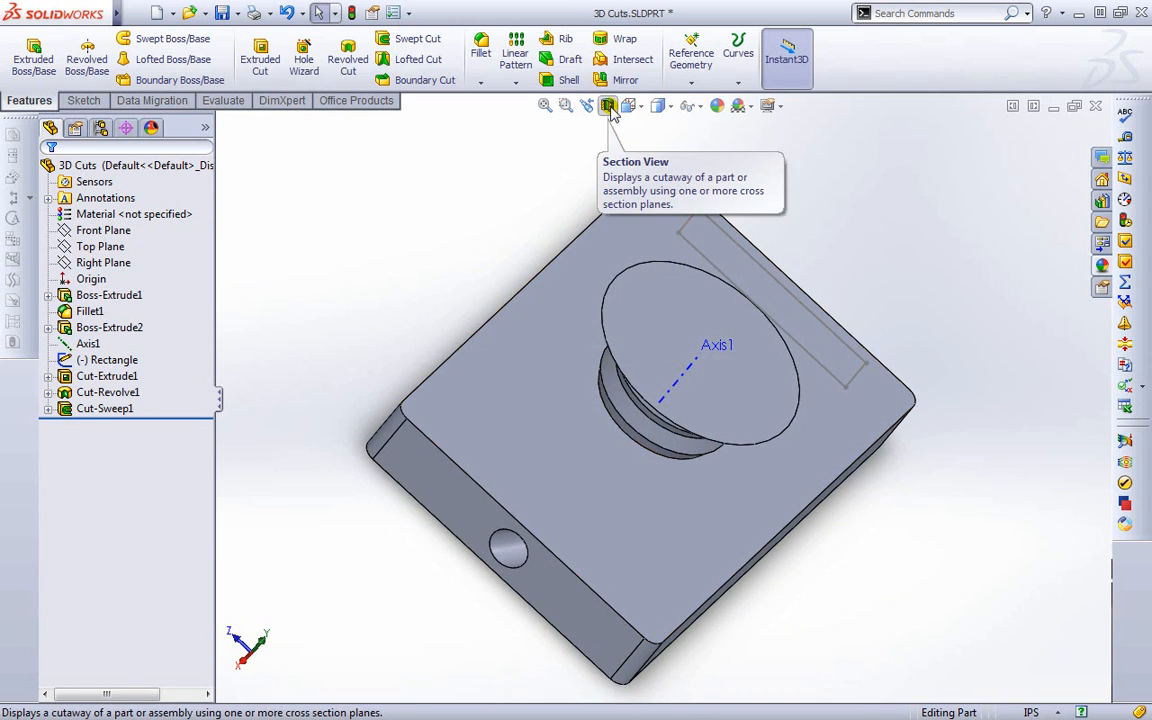
pyautogui.click(608, 104)
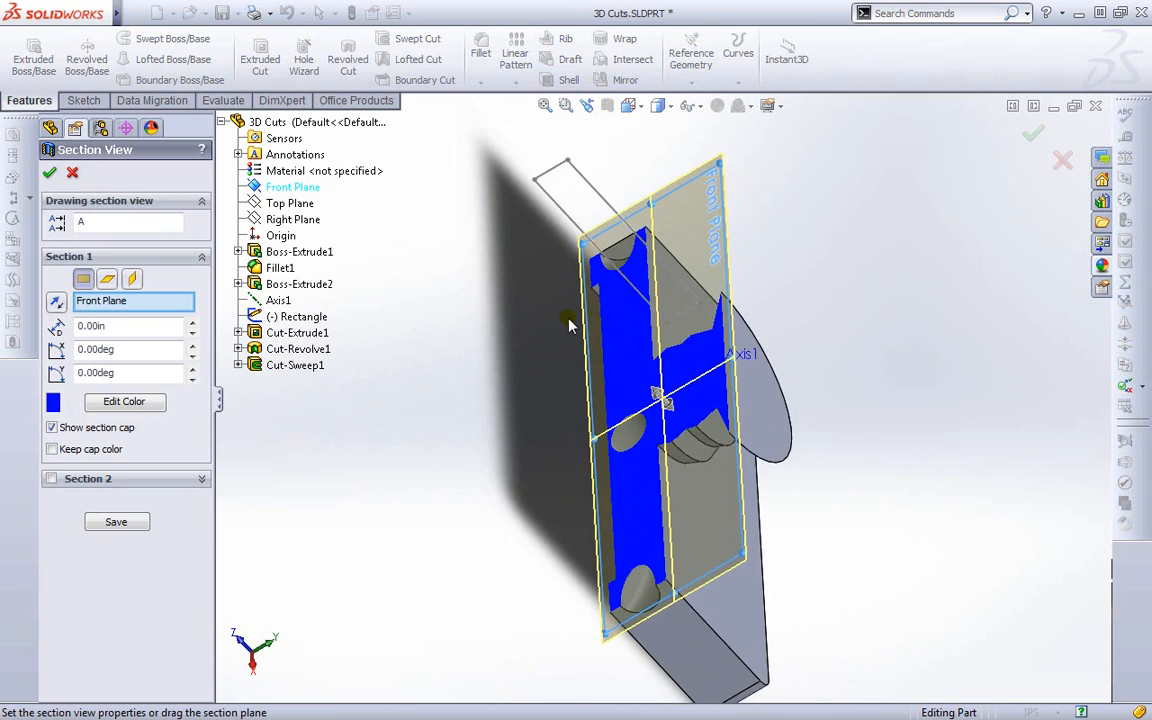
pyautogui.click(132, 280)
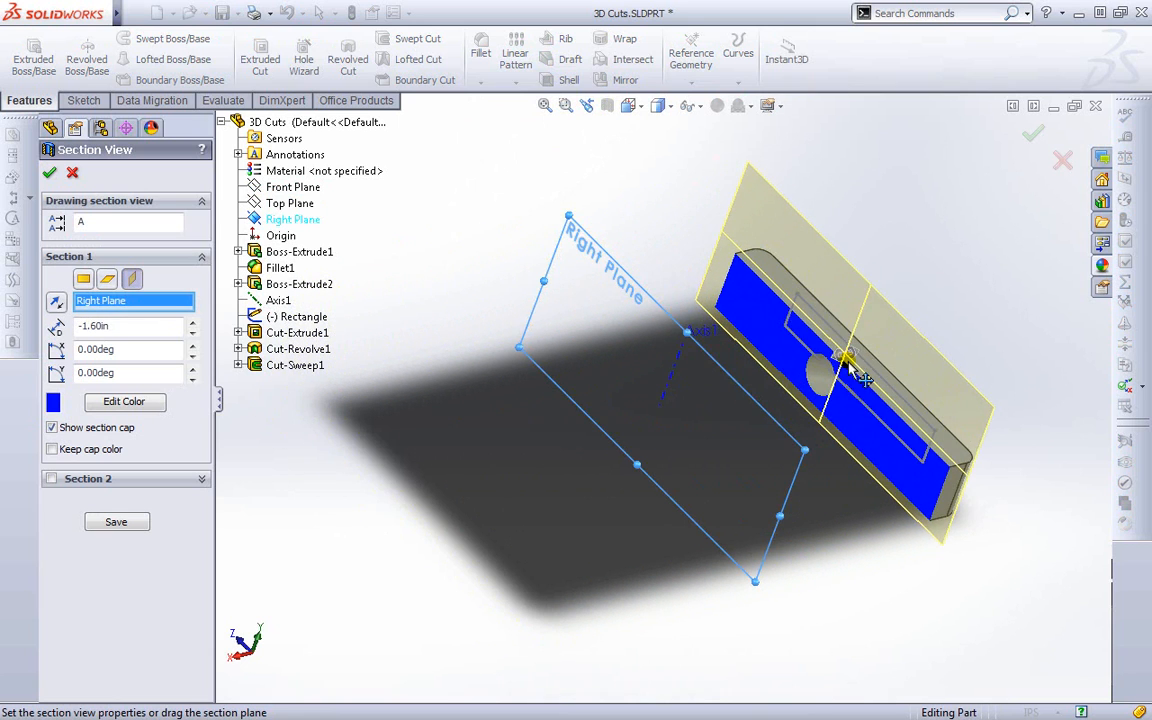
pyautogui.moveTo(844, 360); pyautogui.dragTo(700, 390)
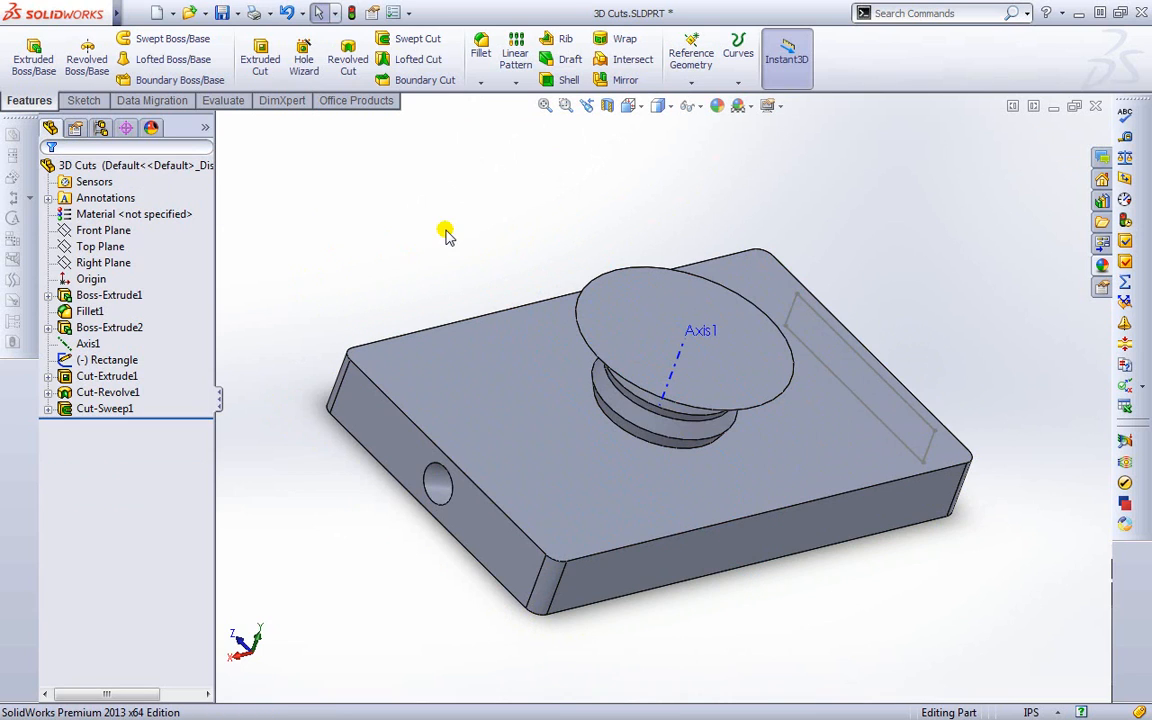
pyautogui.moveTo(444, 236); pyautogui.dragTo(810, 612)
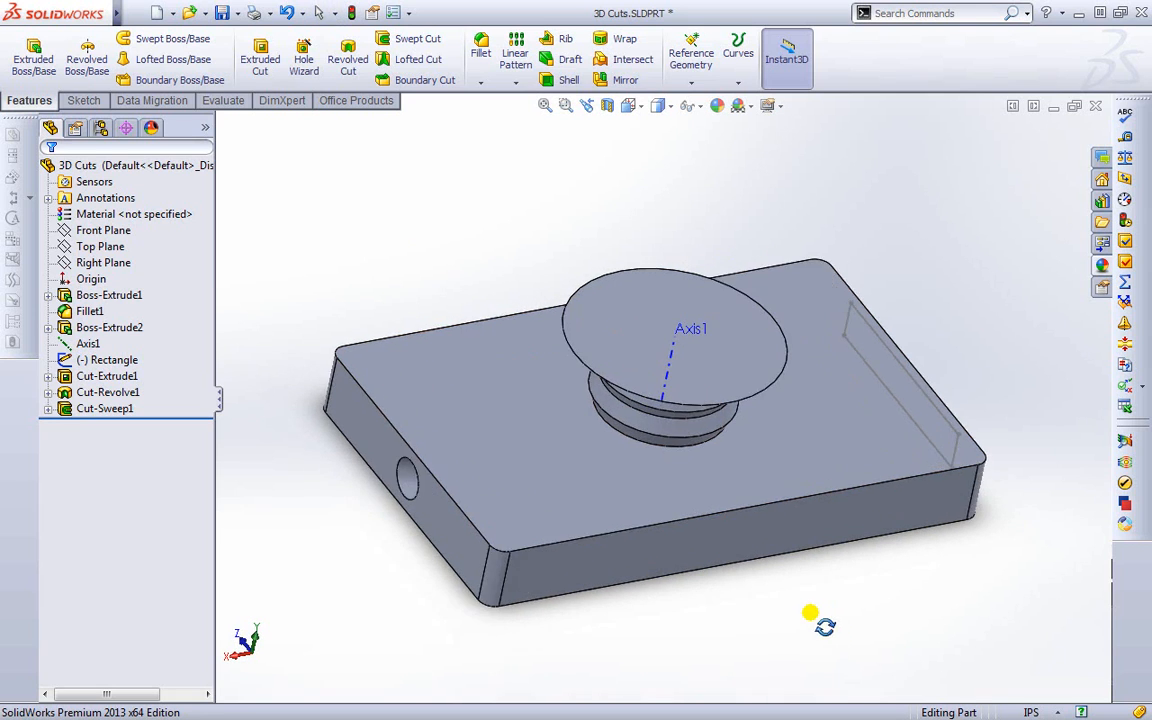